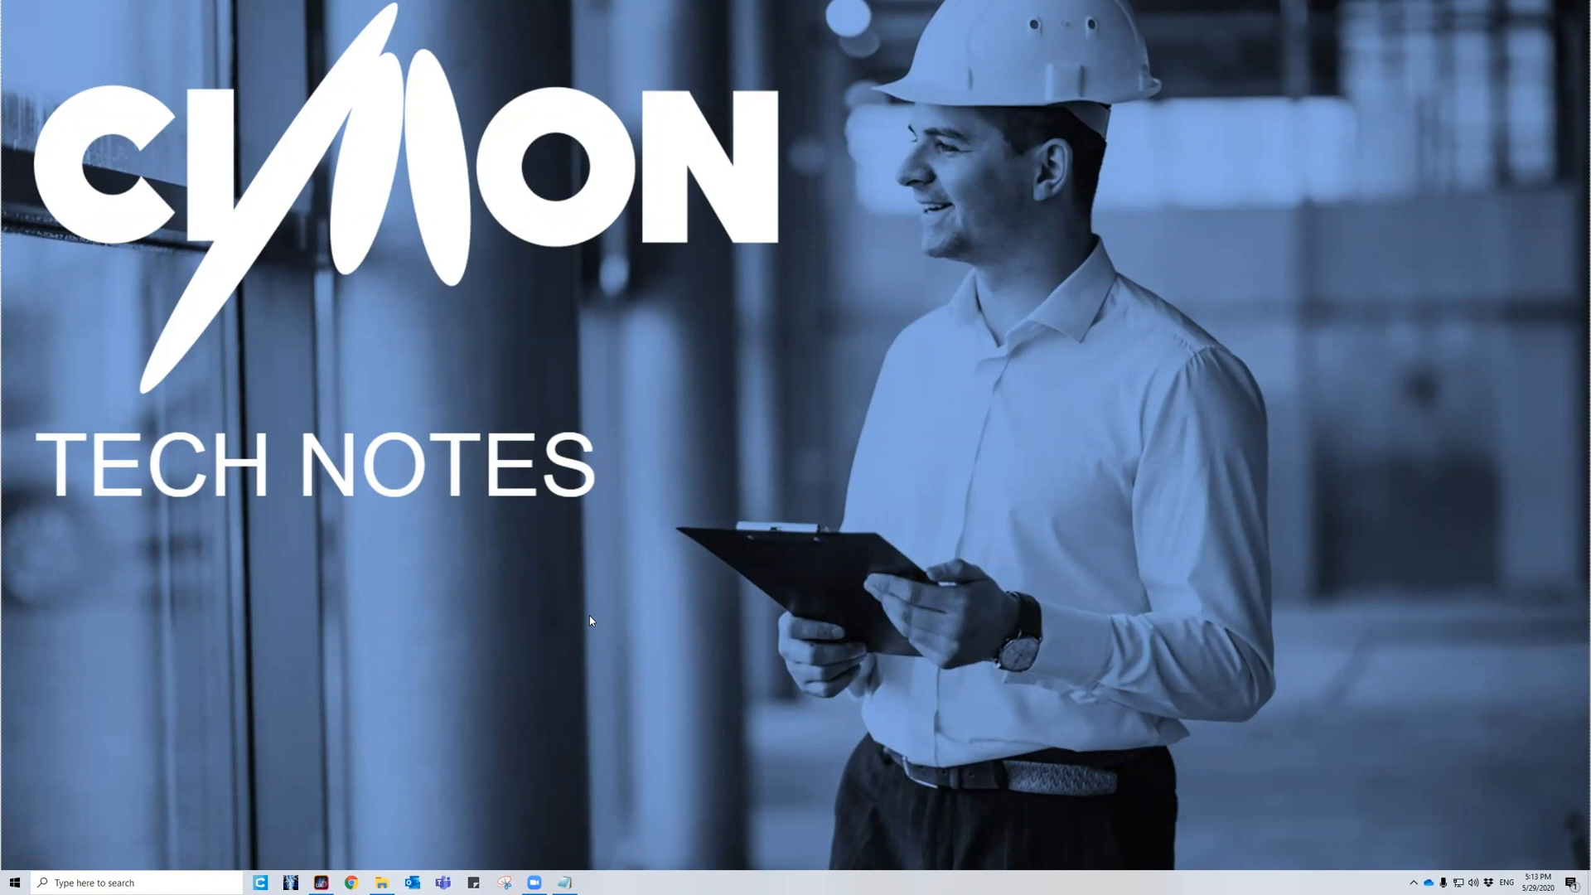
mouse_move(347, 767)
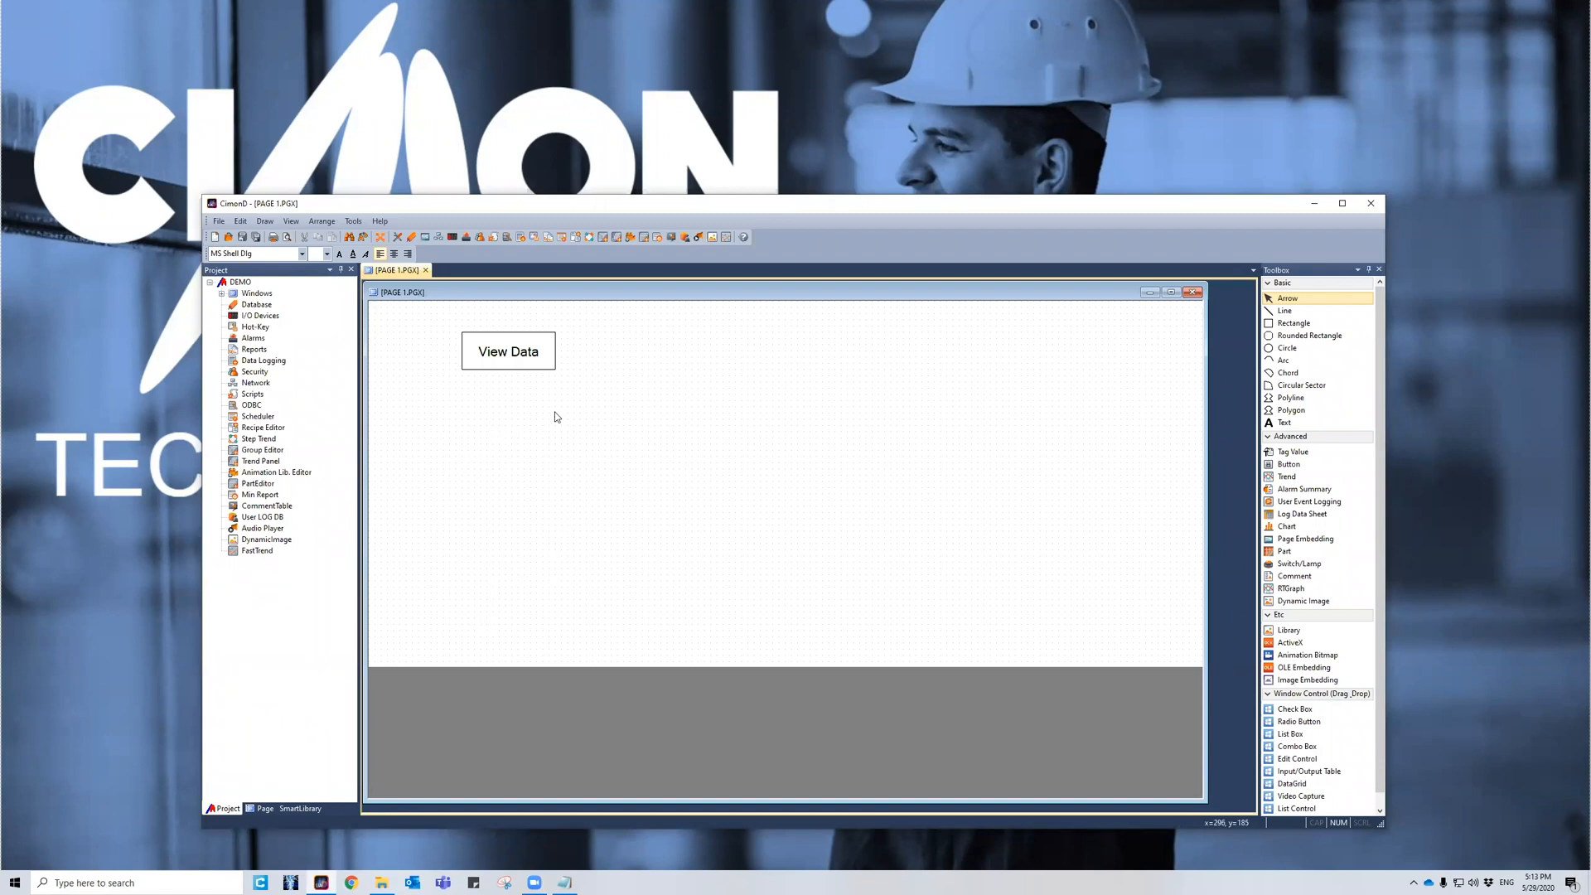
mouse_move(521, 236)
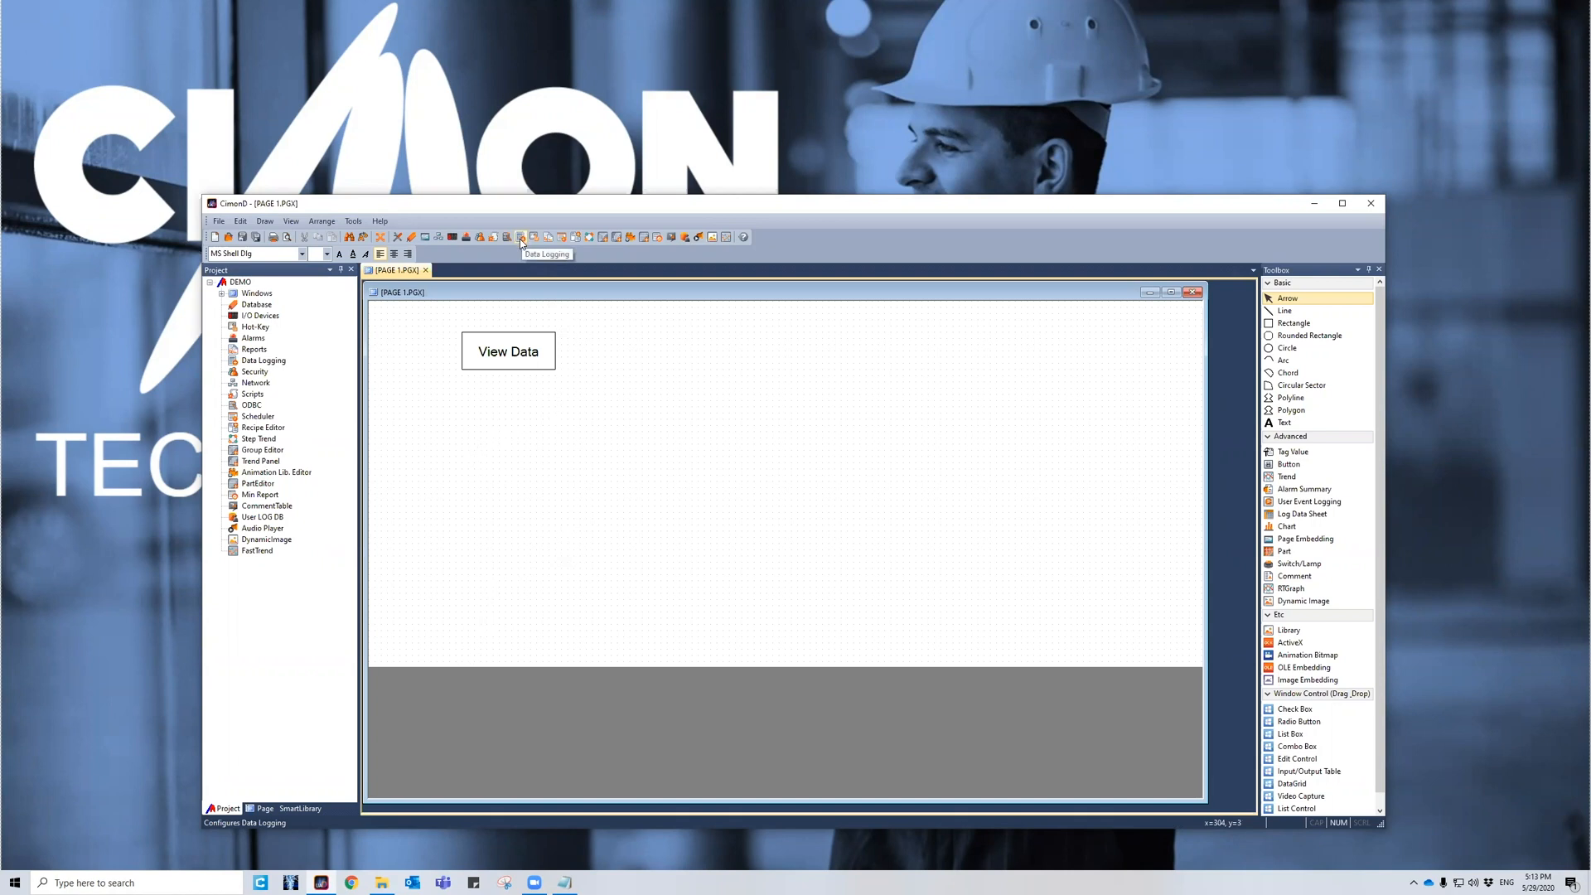
Step: Set the DEMO logging model to a 1-second interval with daily files, and apply
left_click(519, 236)
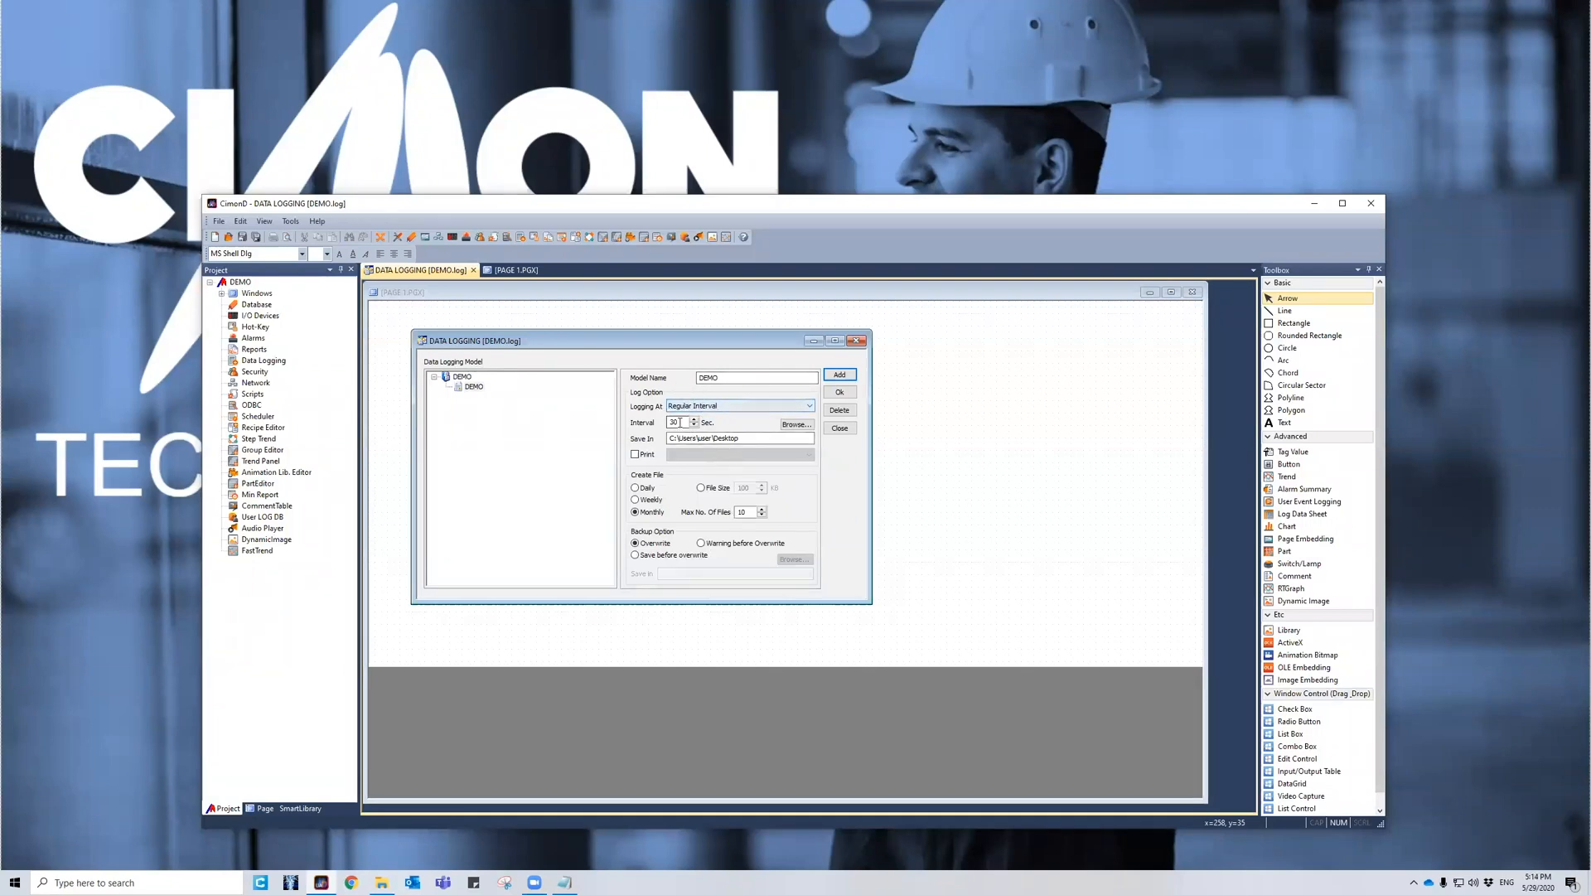
type("1")
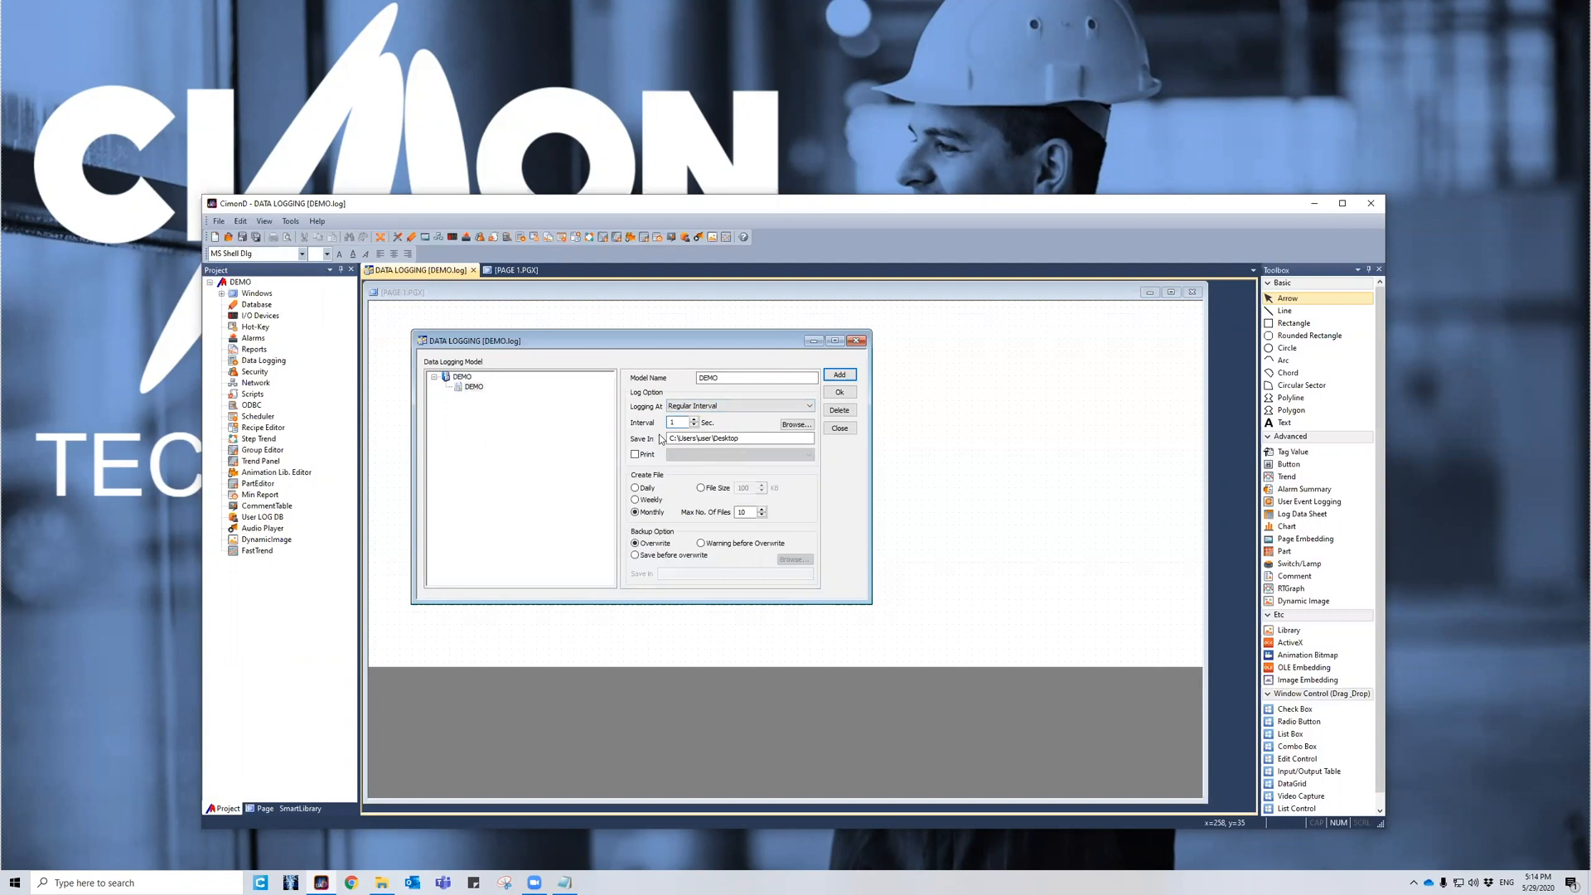
left_click(715, 438)
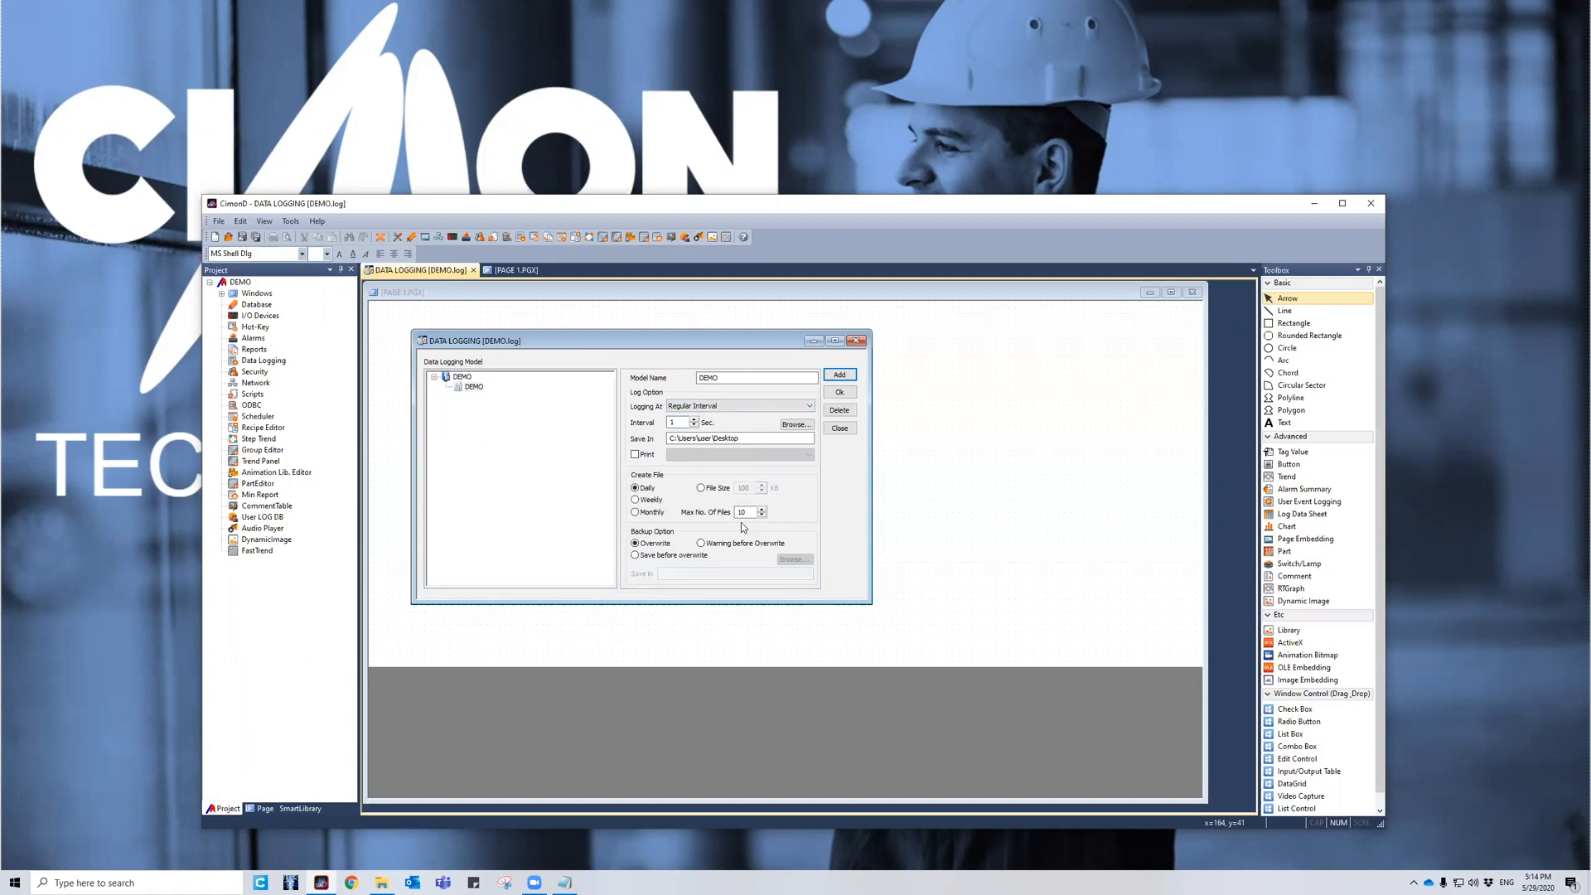
mouse_move(744, 525)
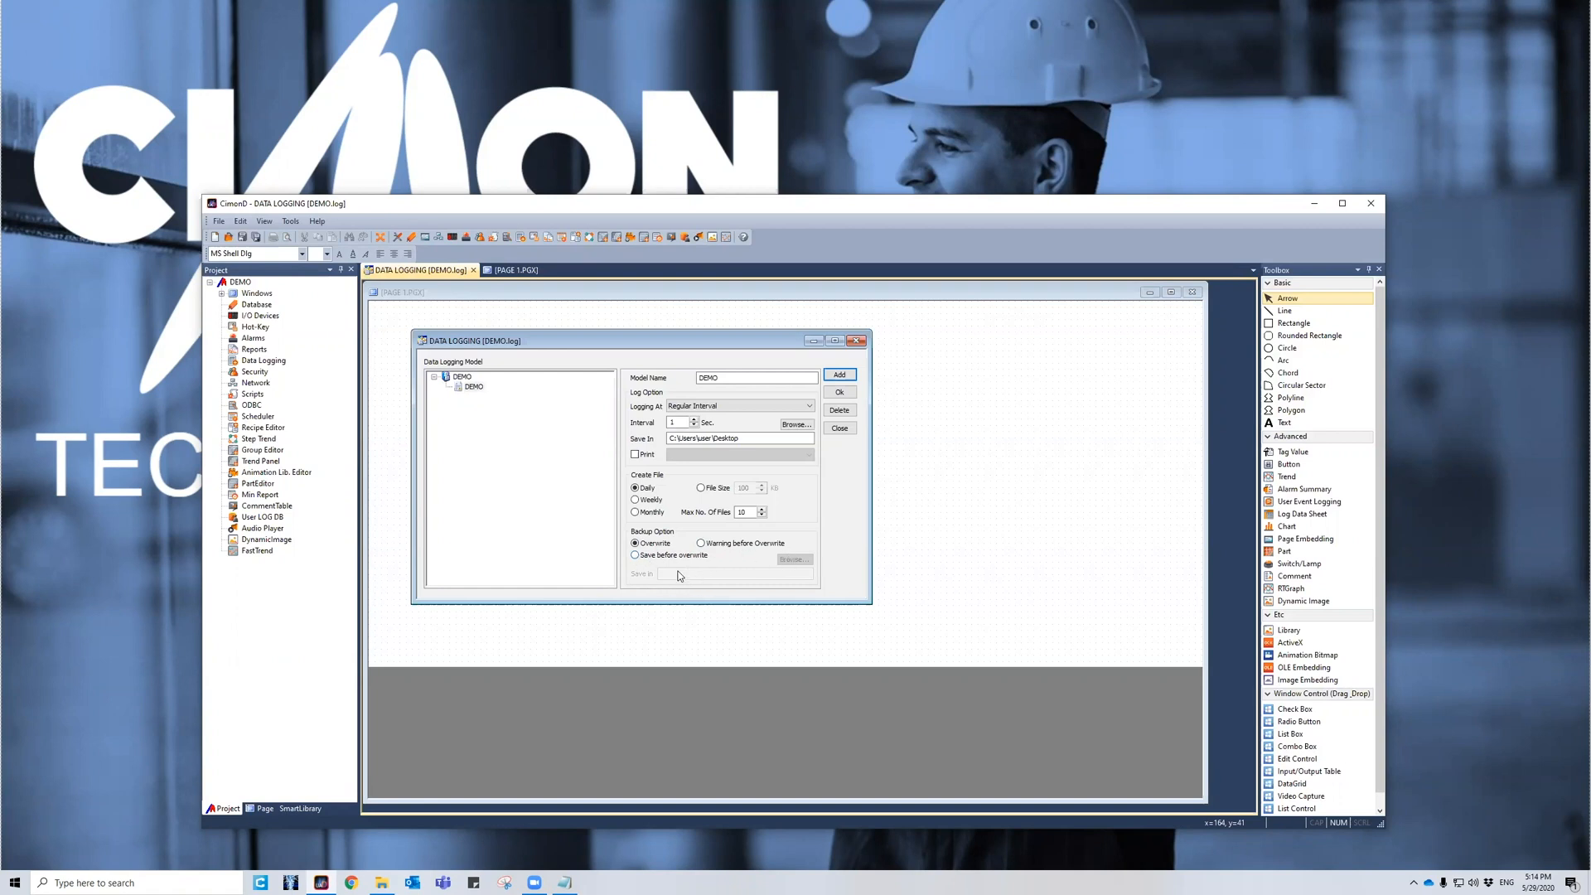
mouse_move(698, 570)
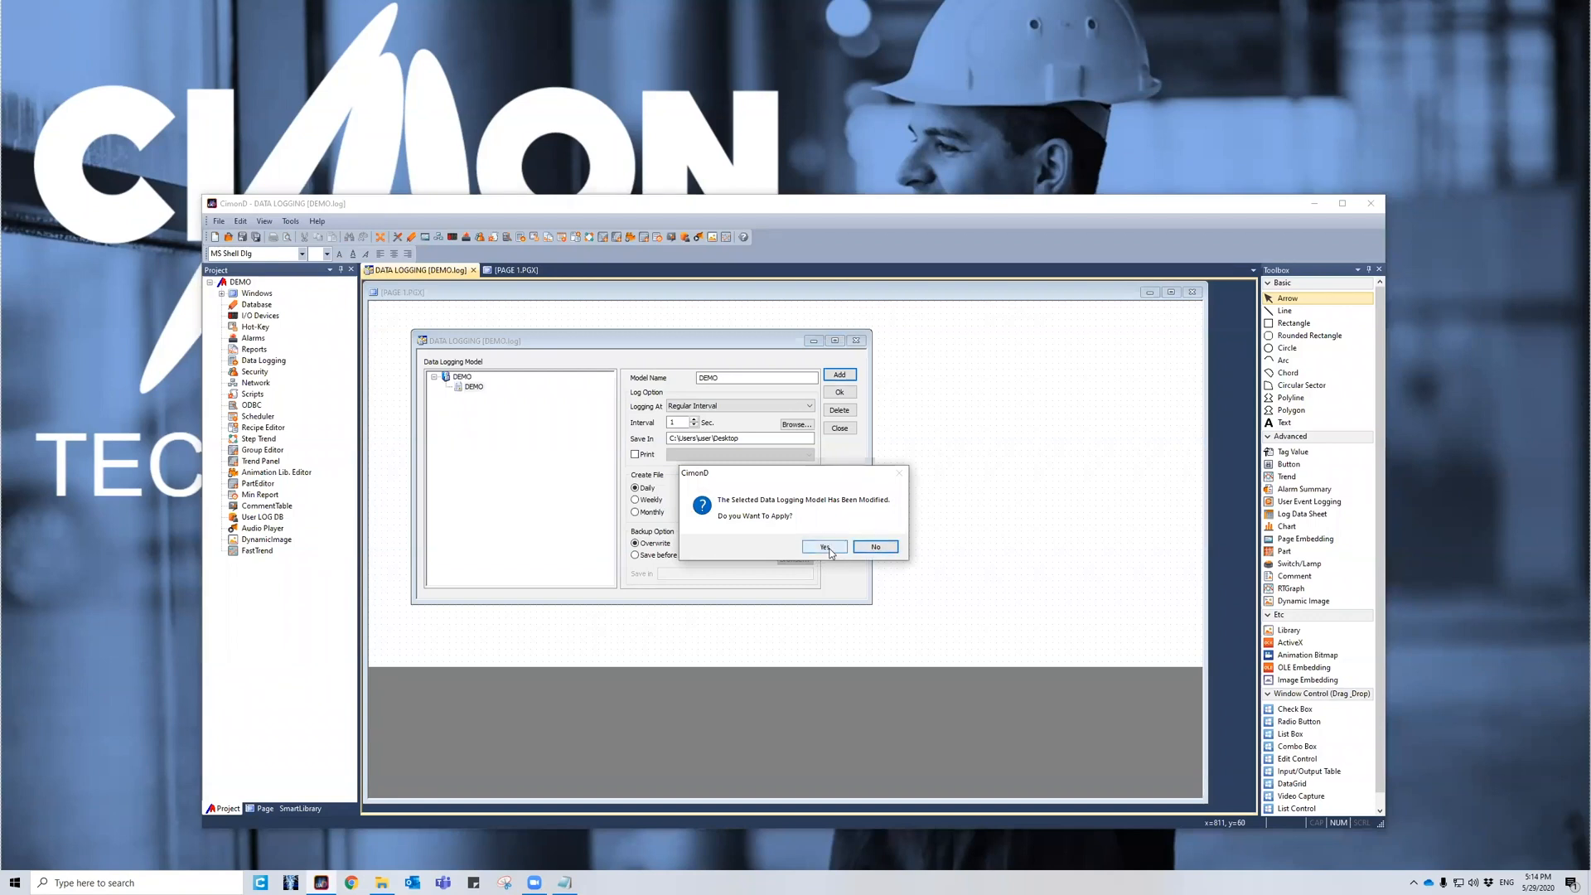
left_click(824, 547)
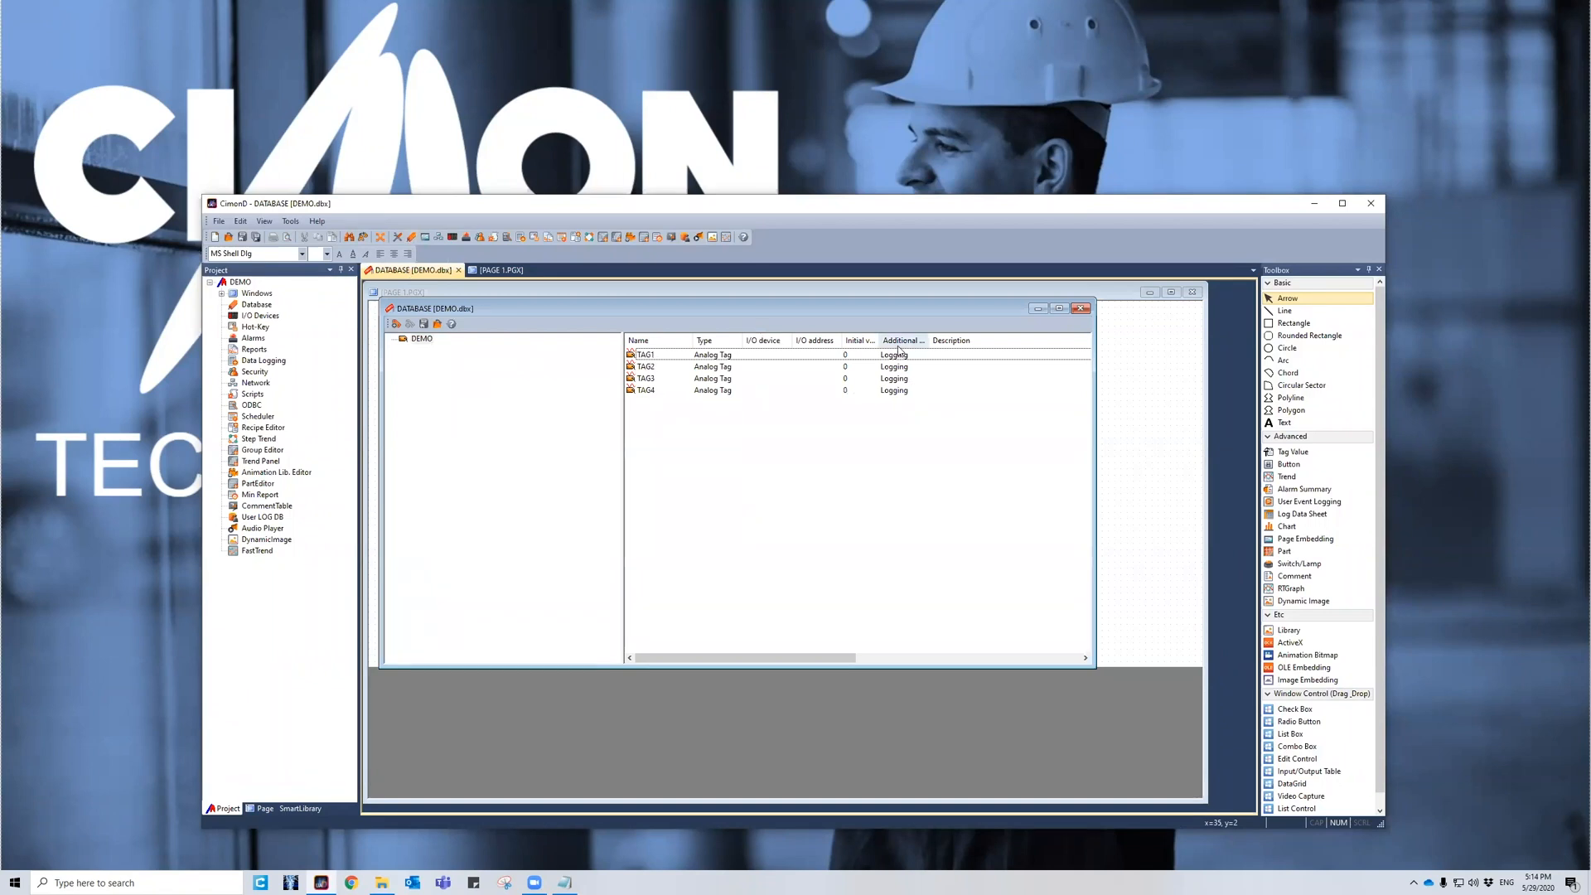
Step: Verify TAG1's Data Logging is DEMO, then close its dialogs and the tag database
double_click(646, 354)
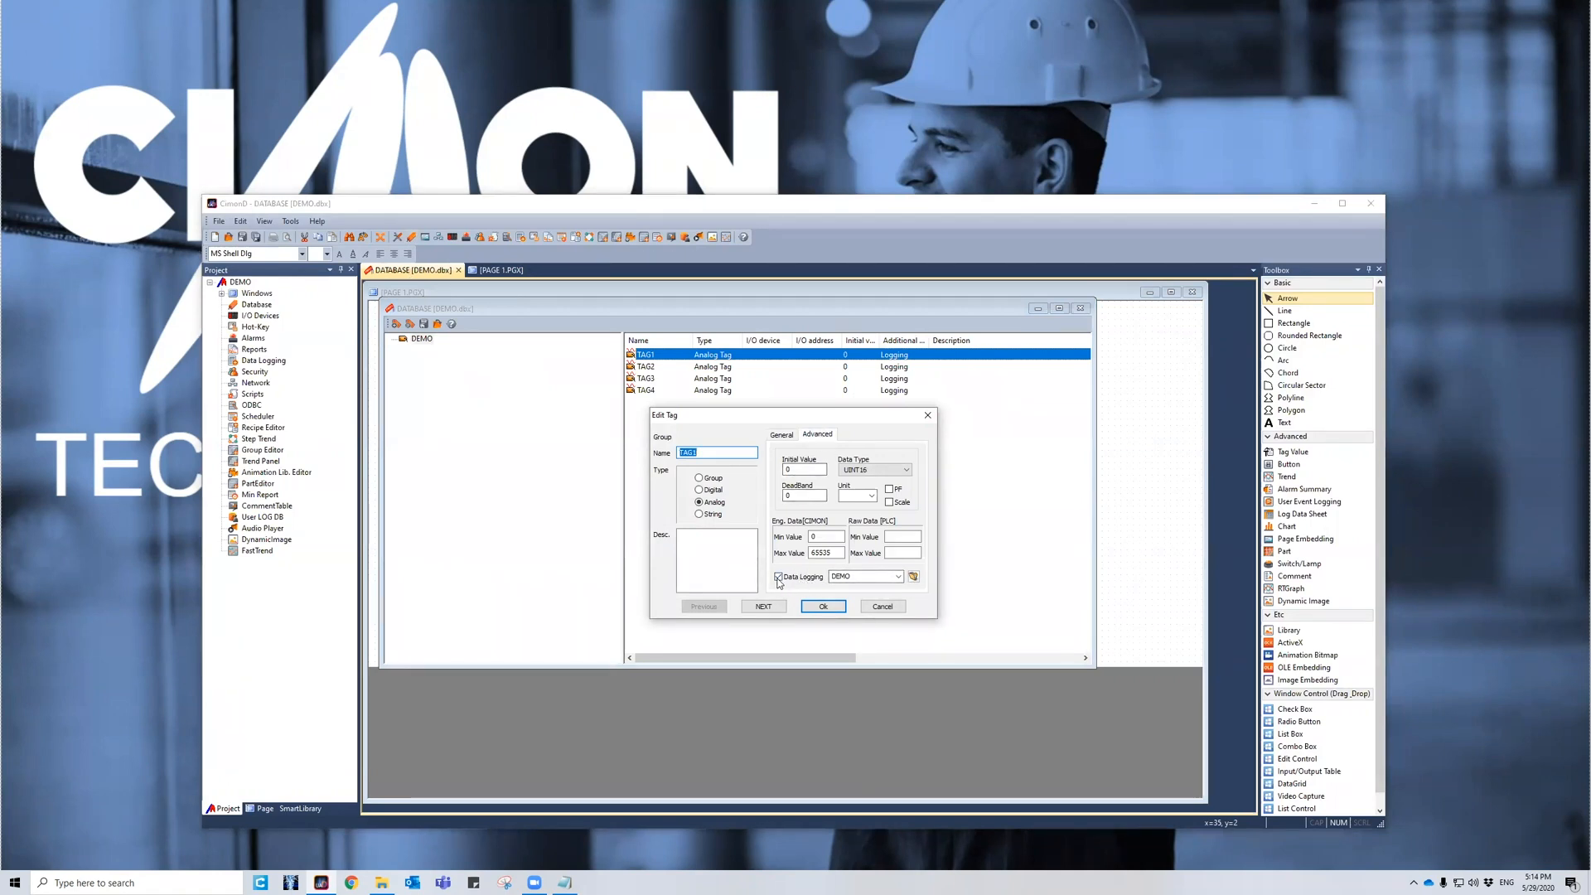
left_click(897, 577)
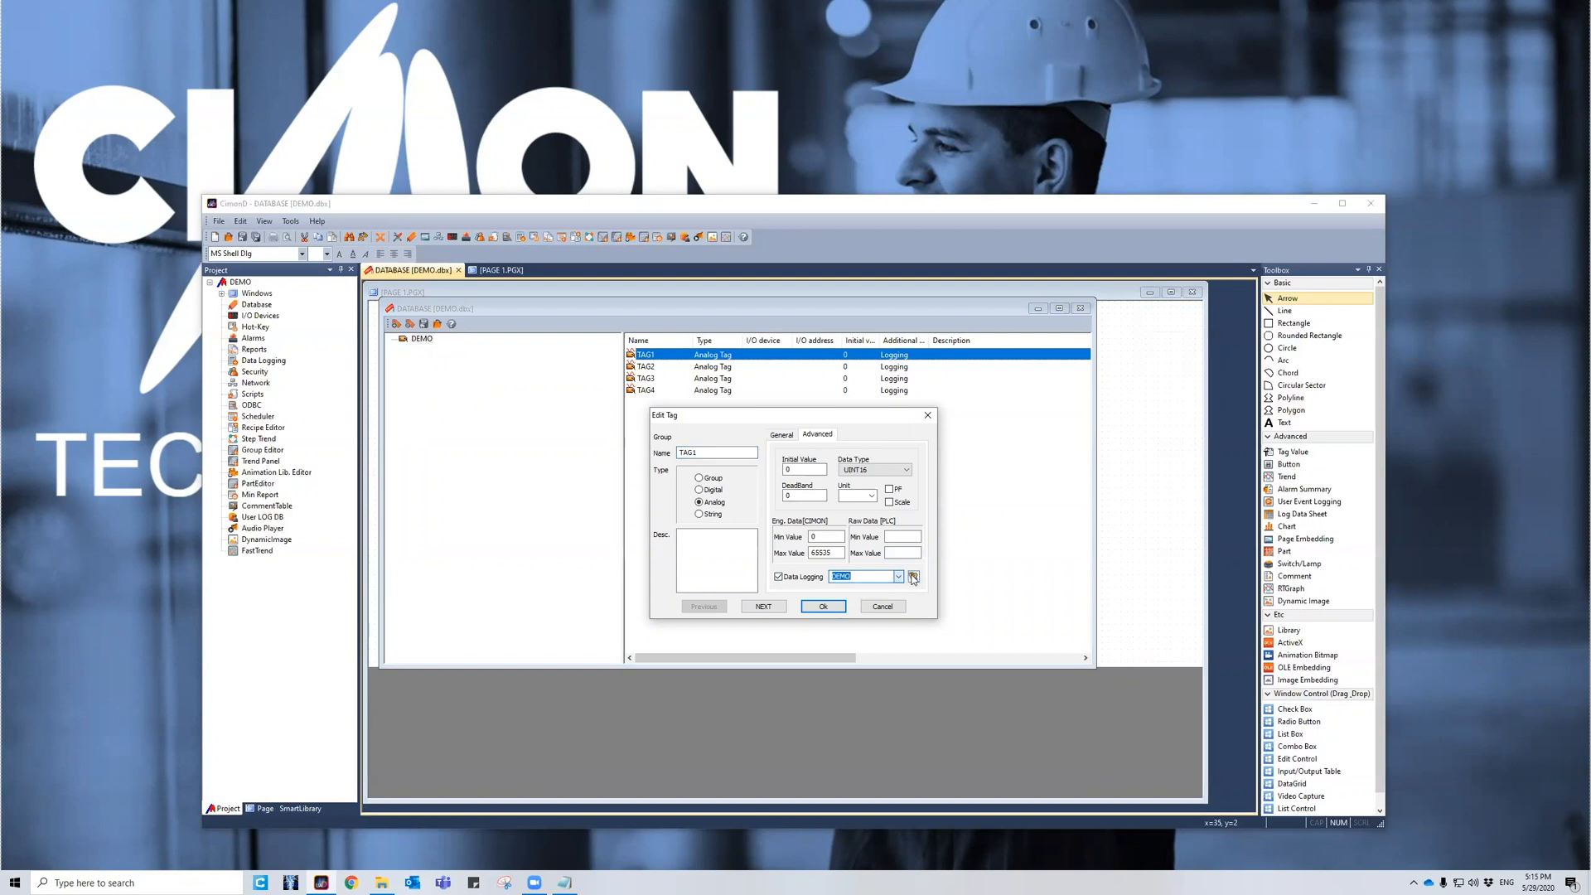
left_click(911, 576)
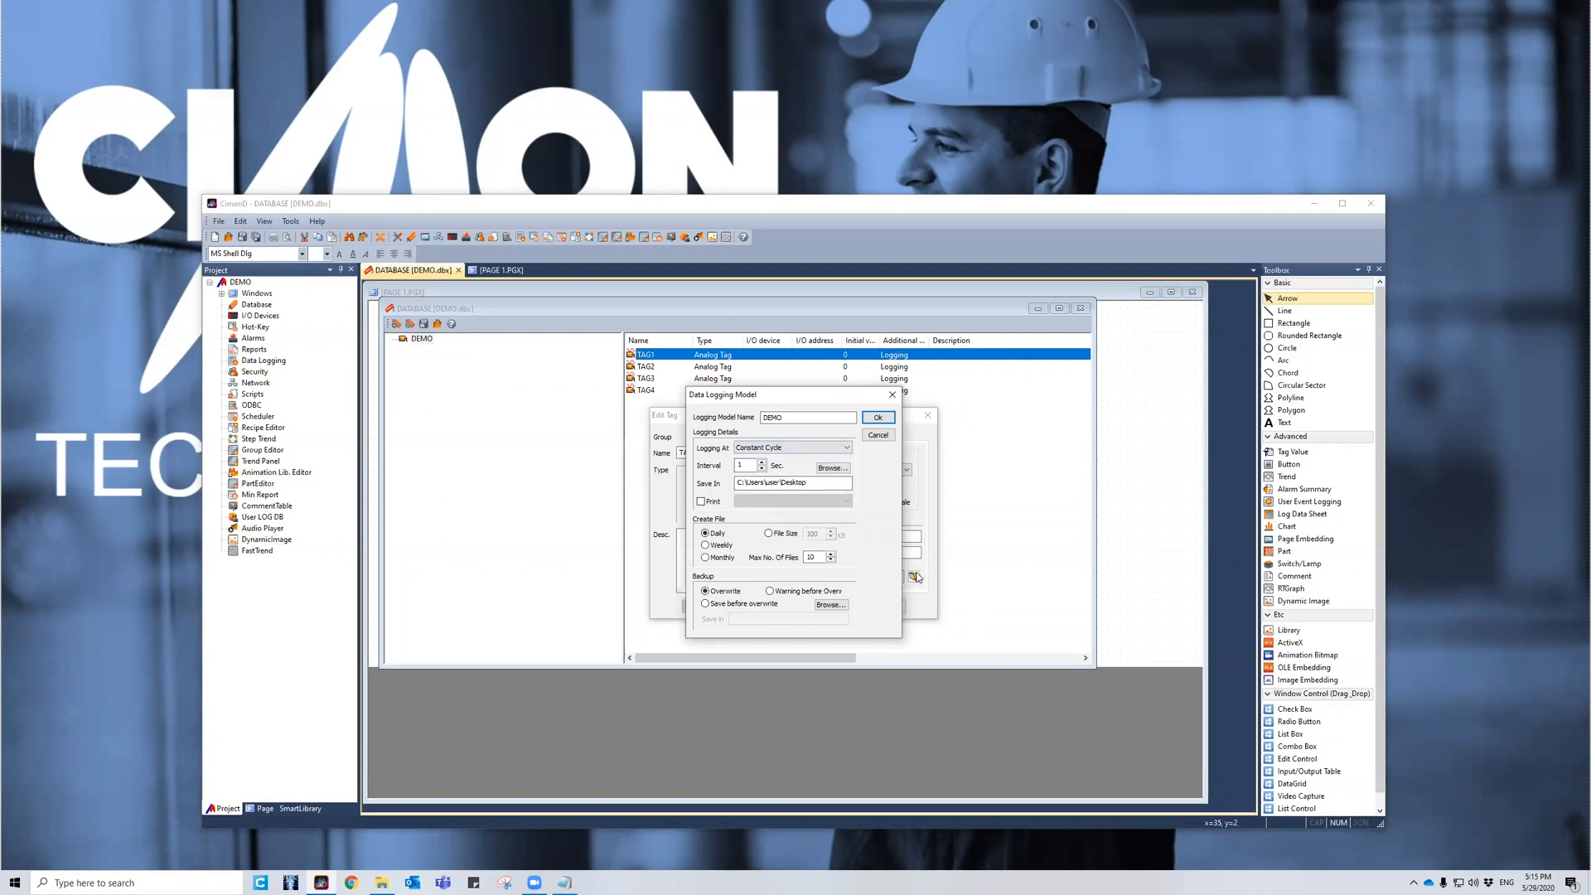
left_click(925, 416)
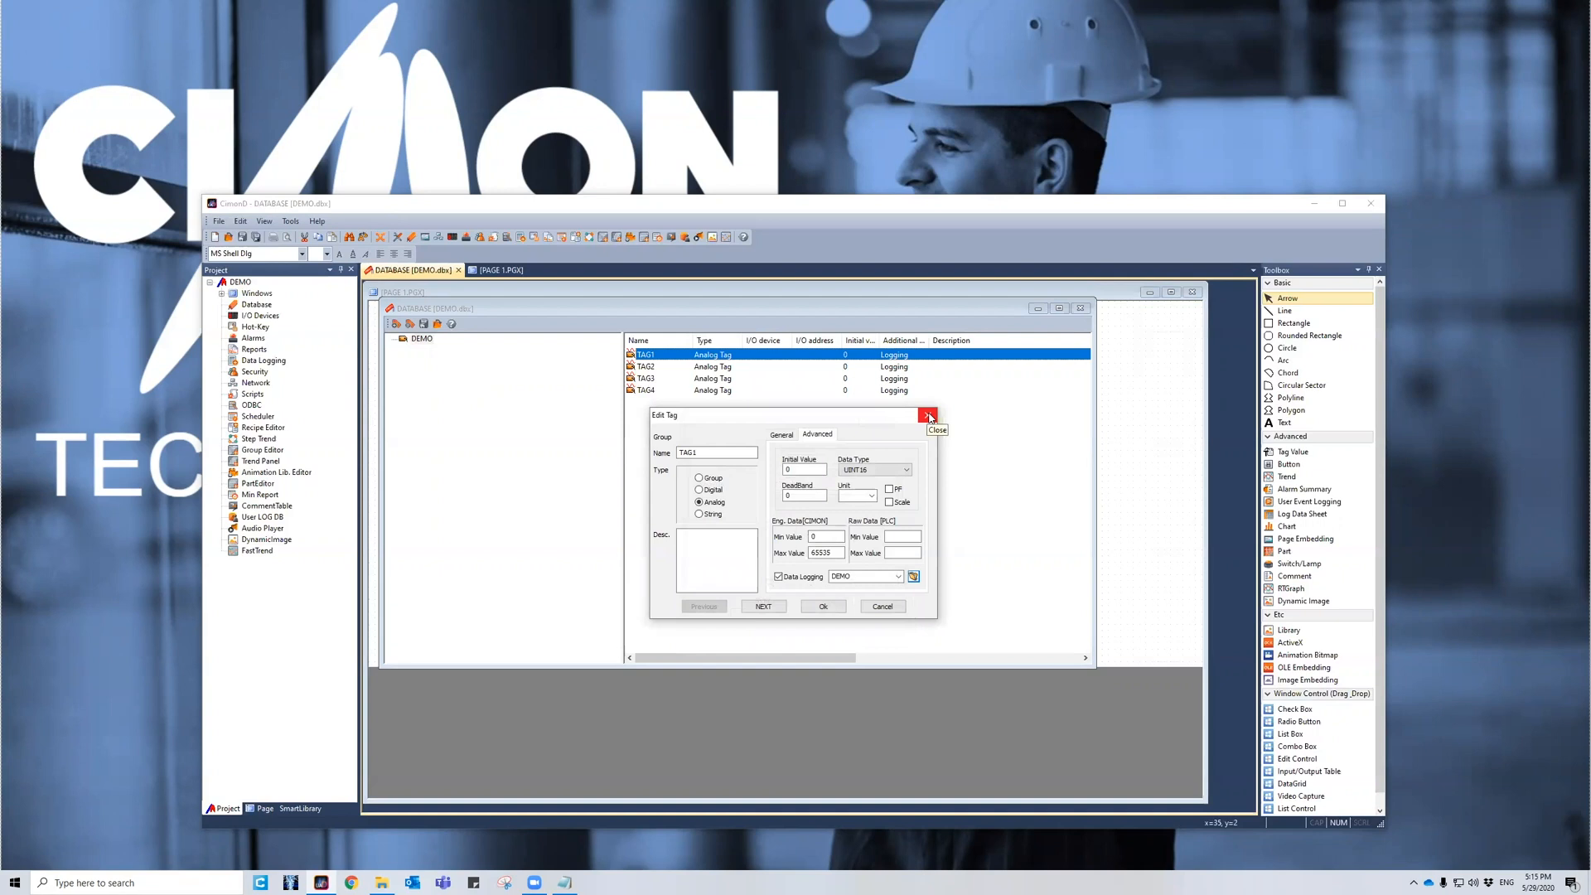
left_click(927, 415)
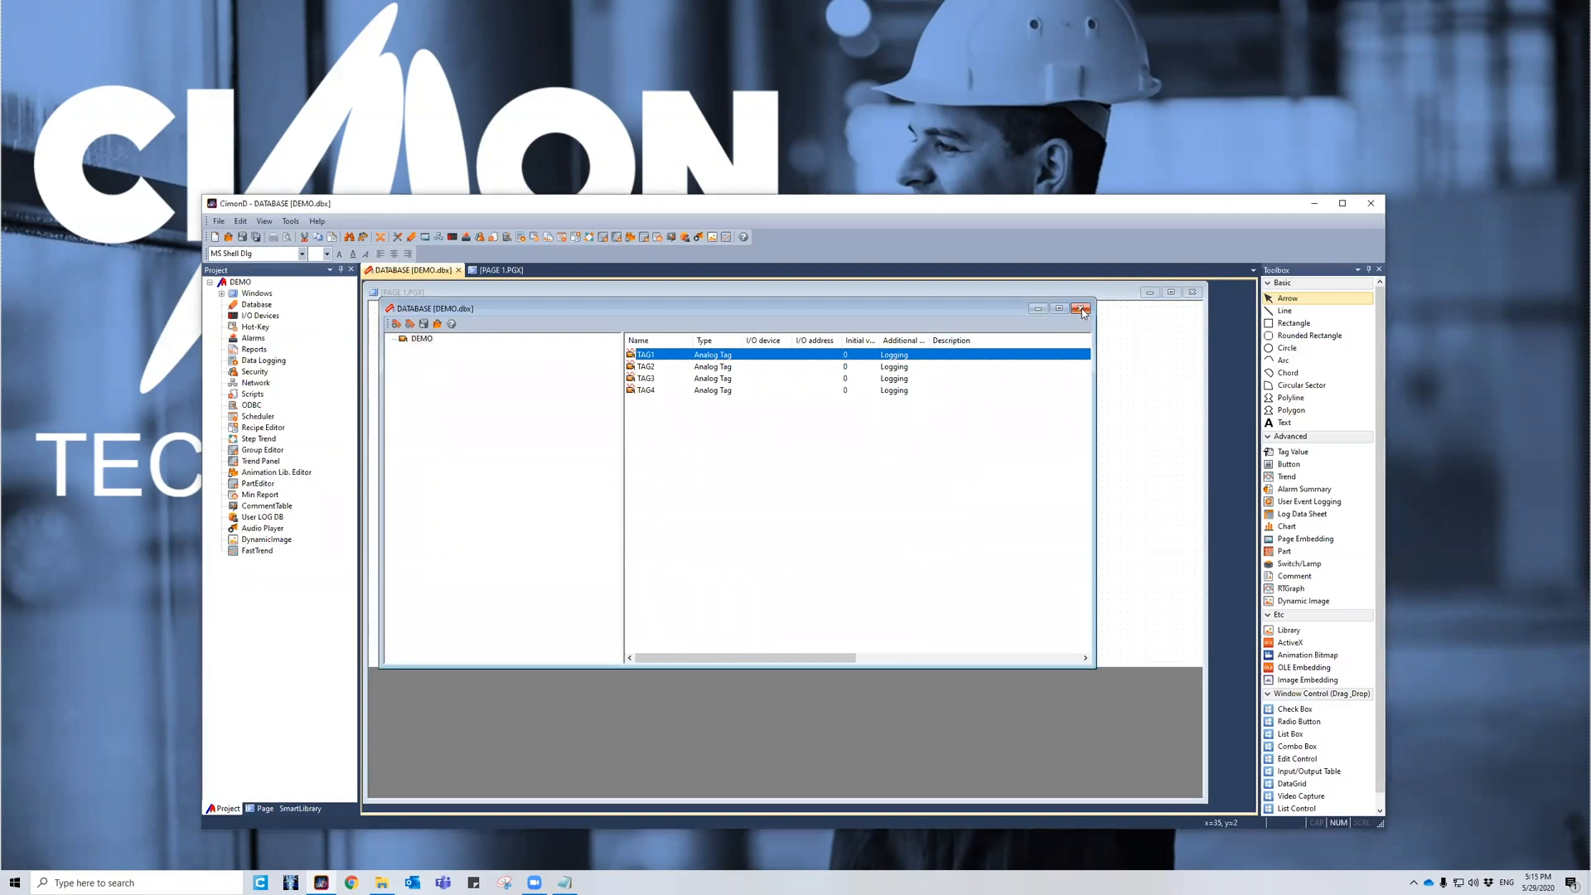
left_click(1080, 308)
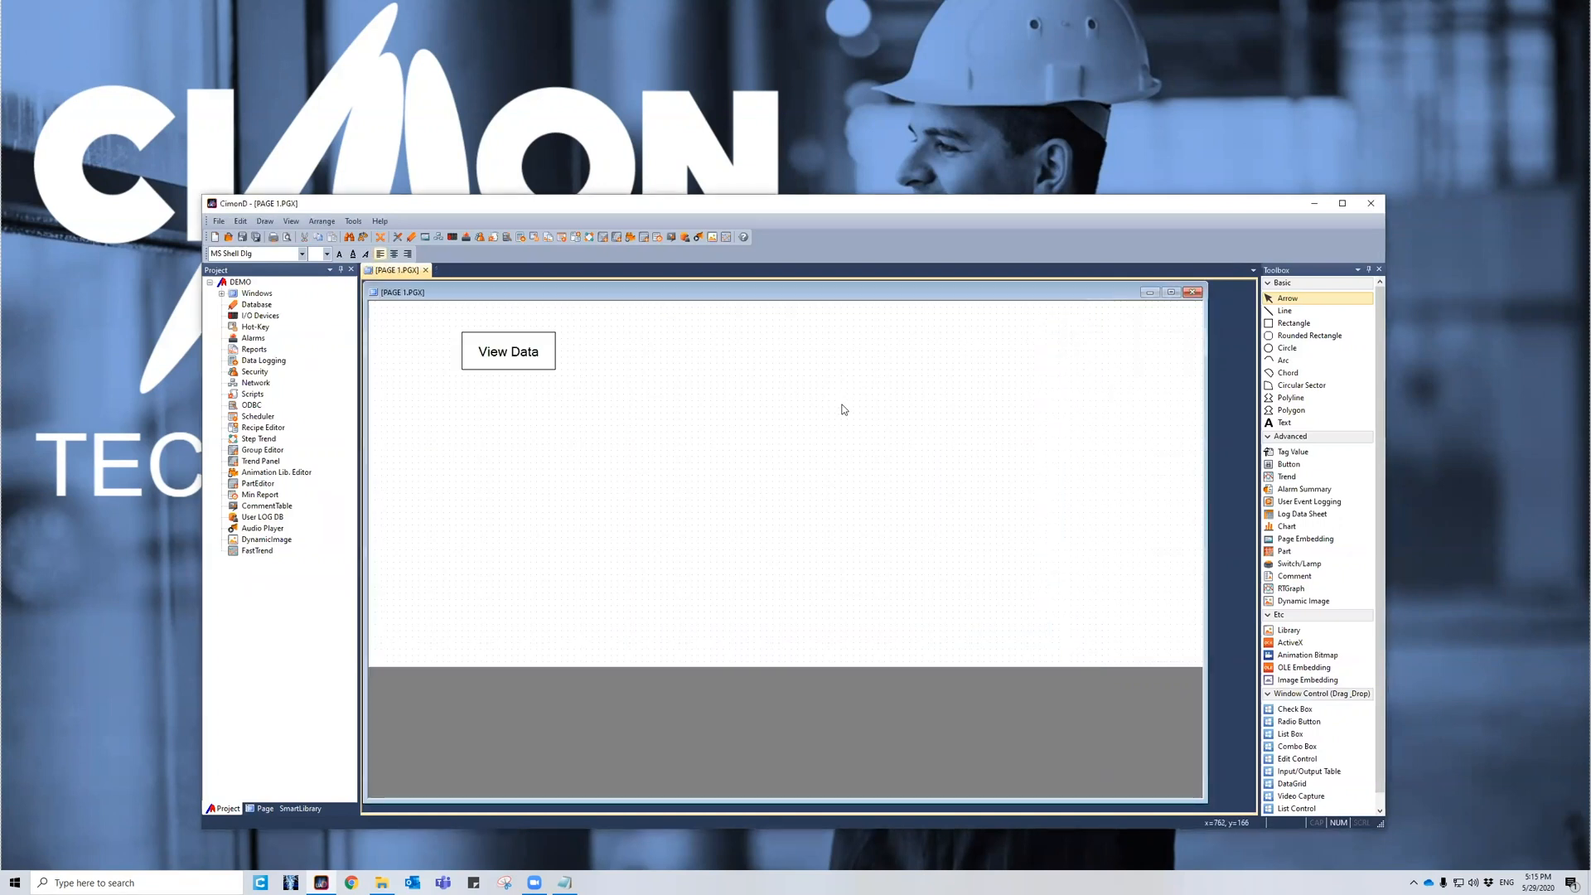
mouse_move(656, 452)
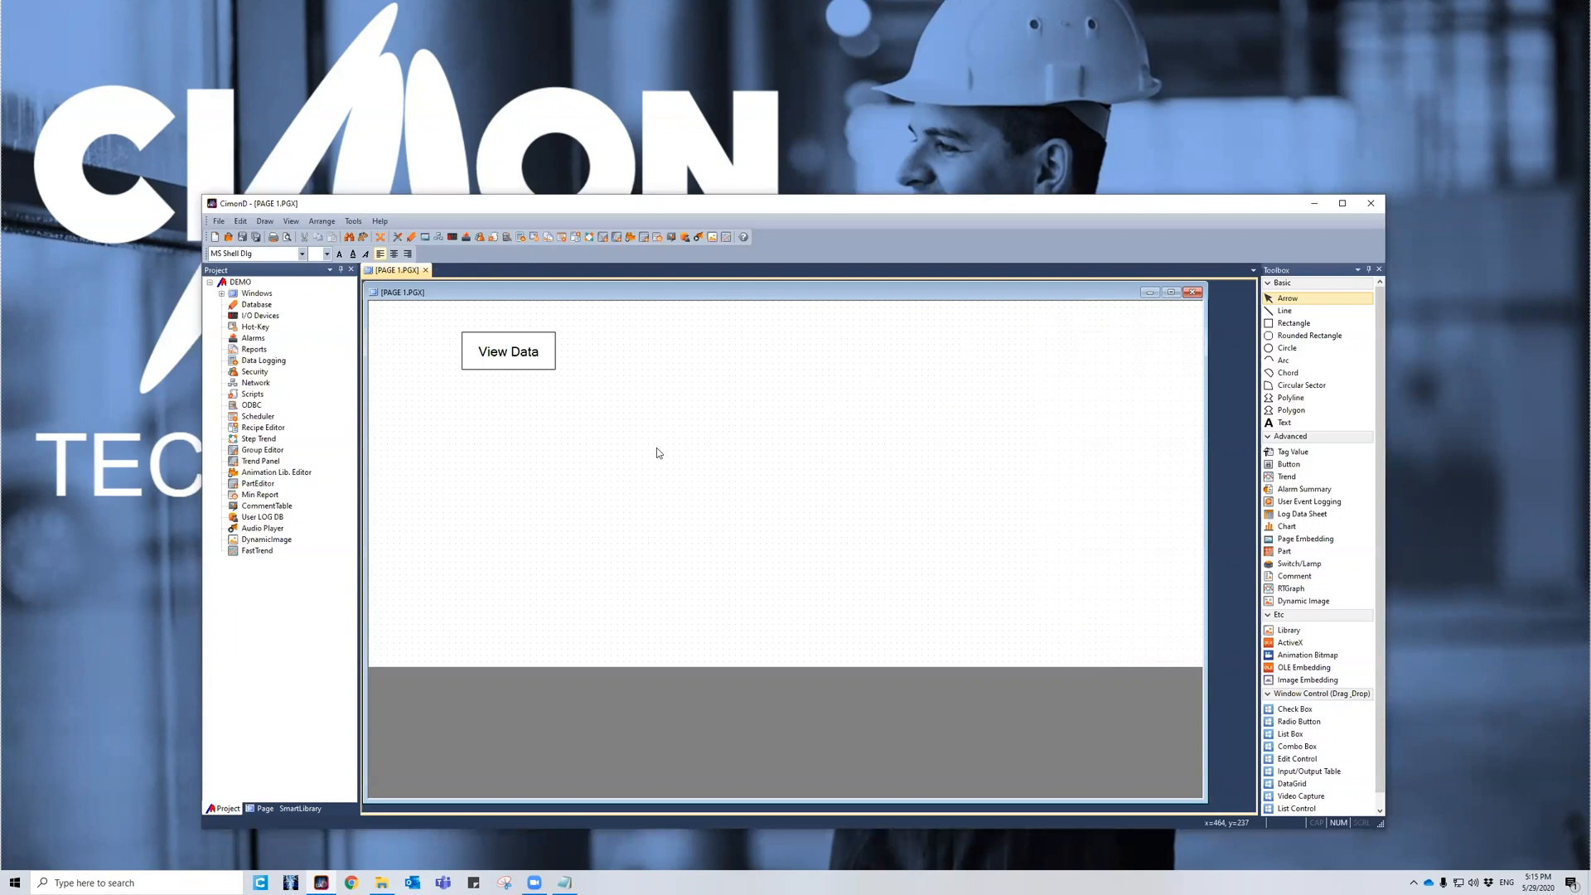
mouse_move(638, 469)
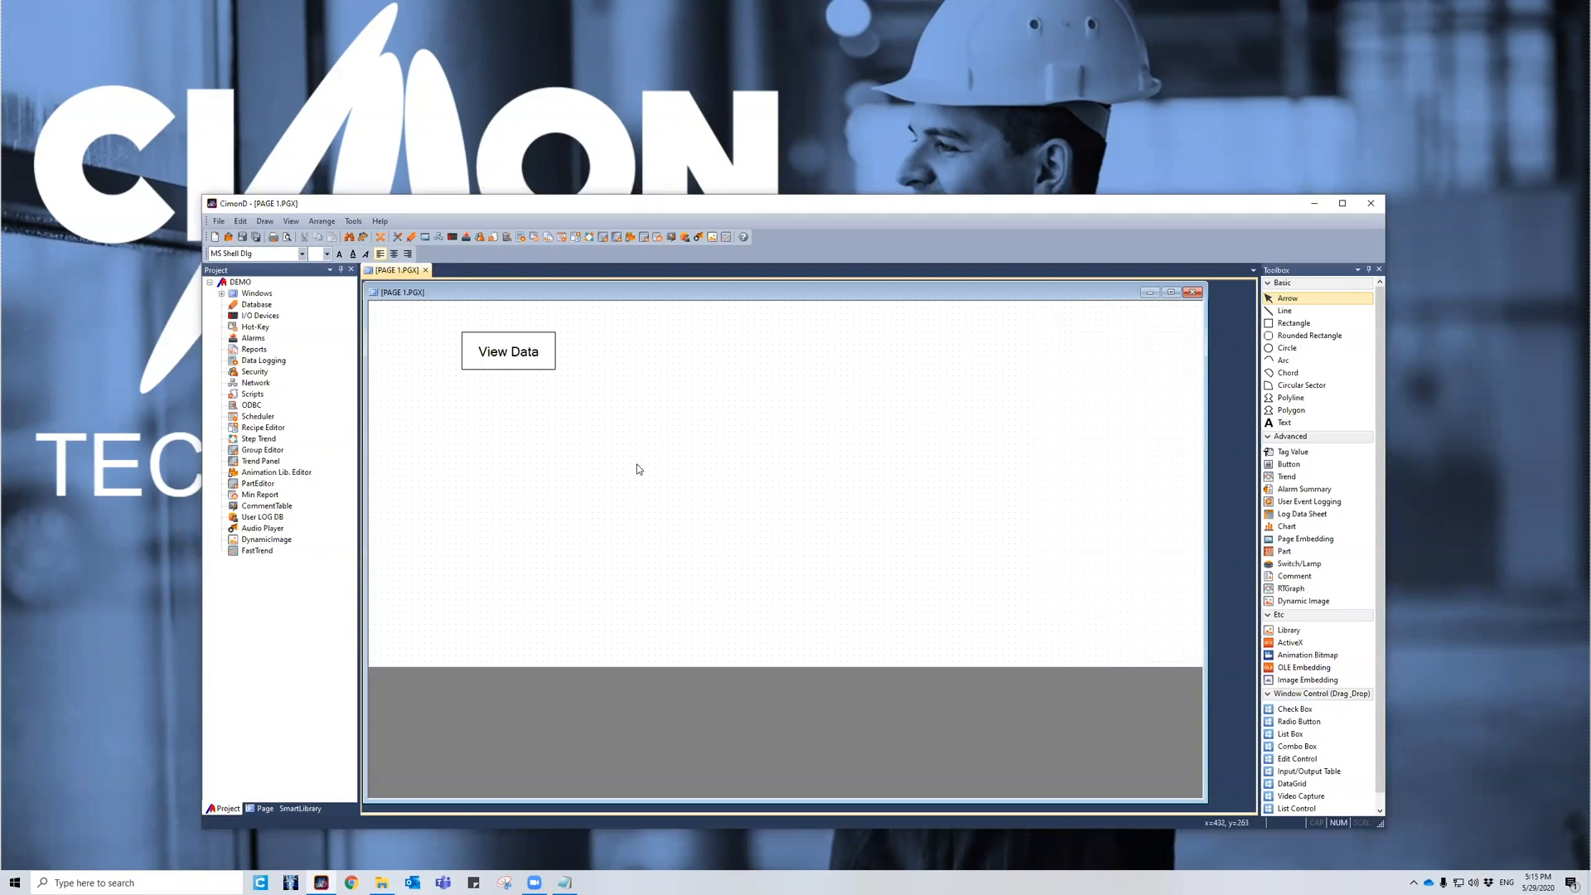
mouse_move(636, 465)
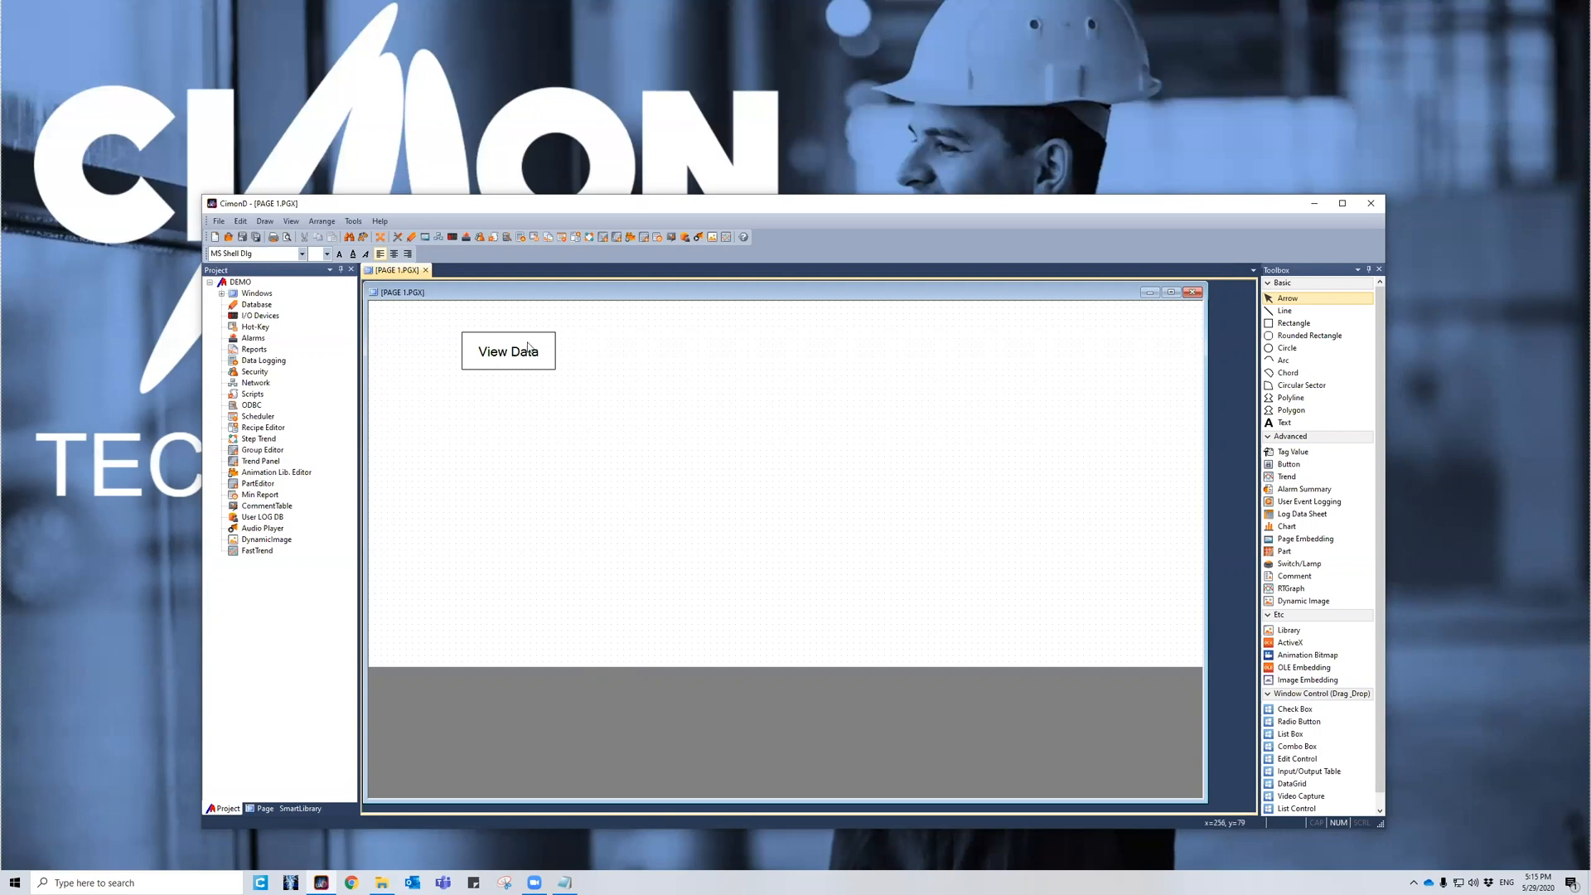
Step: Set the View Data button's action to Command Expression running LogFileDialog() on touch down
double_click(507, 350)
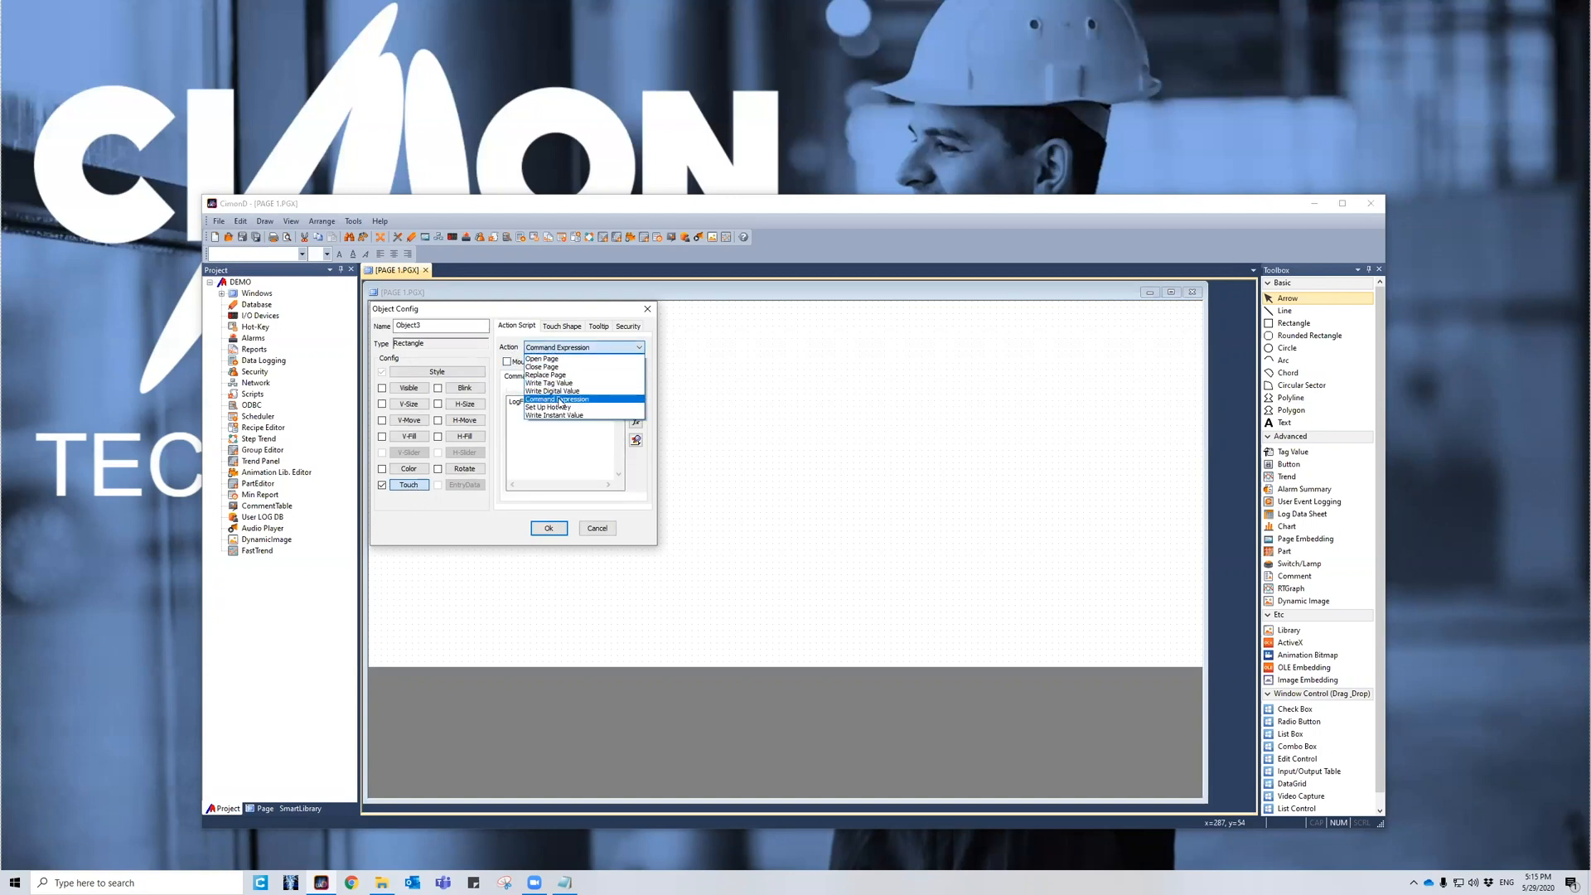
left_click(556, 399)
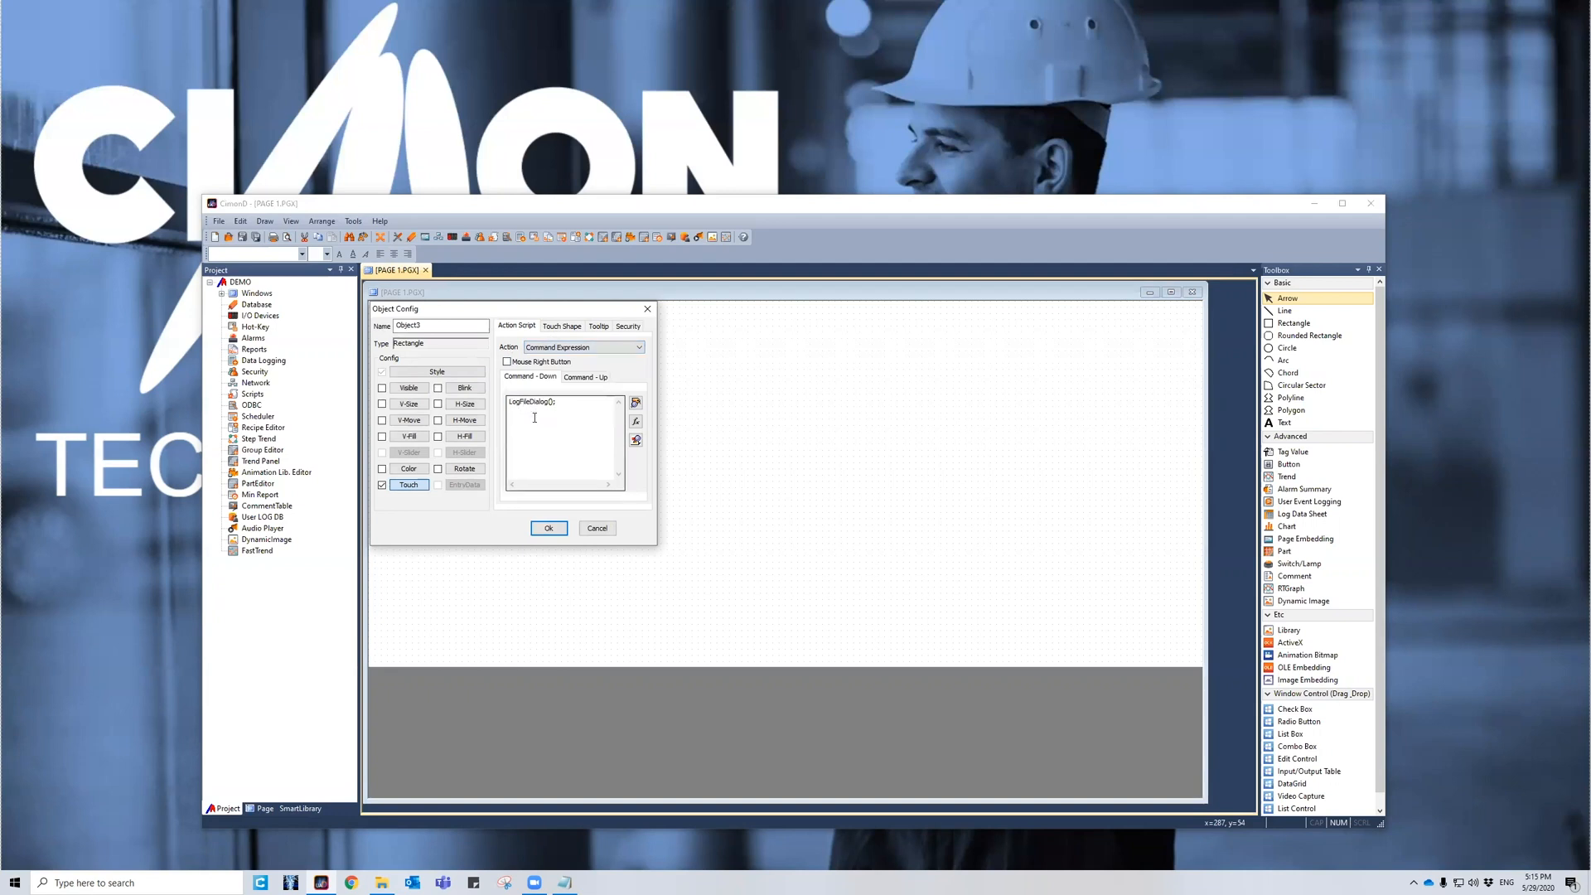
left_click(548, 528)
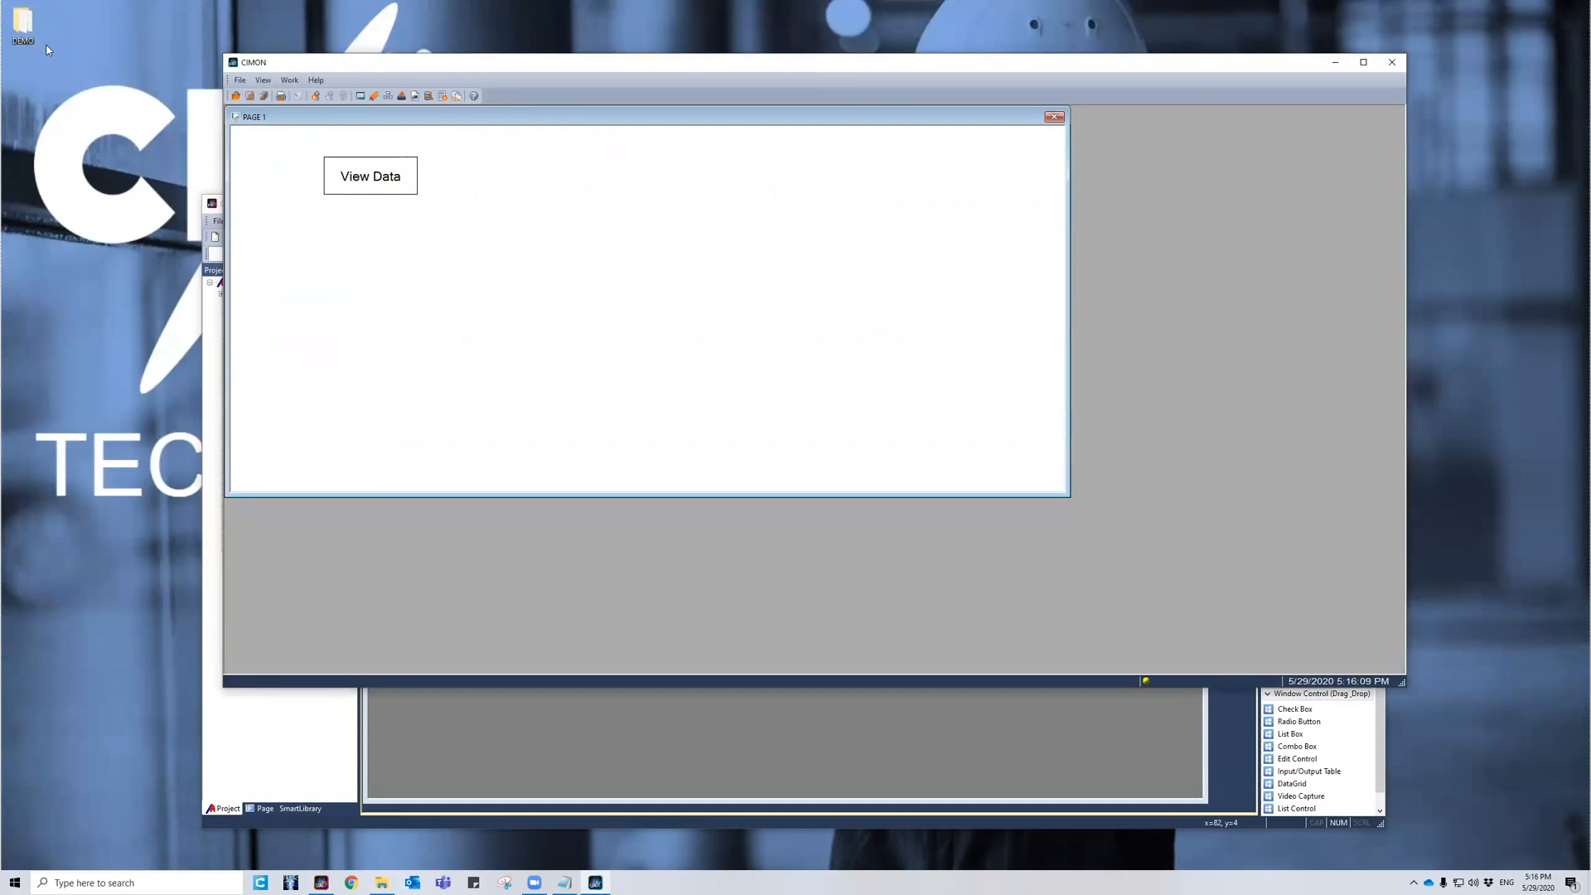
Step: Open the log converter from View Data and copy 20200529.dld to the clipboard
left_click(370, 176)
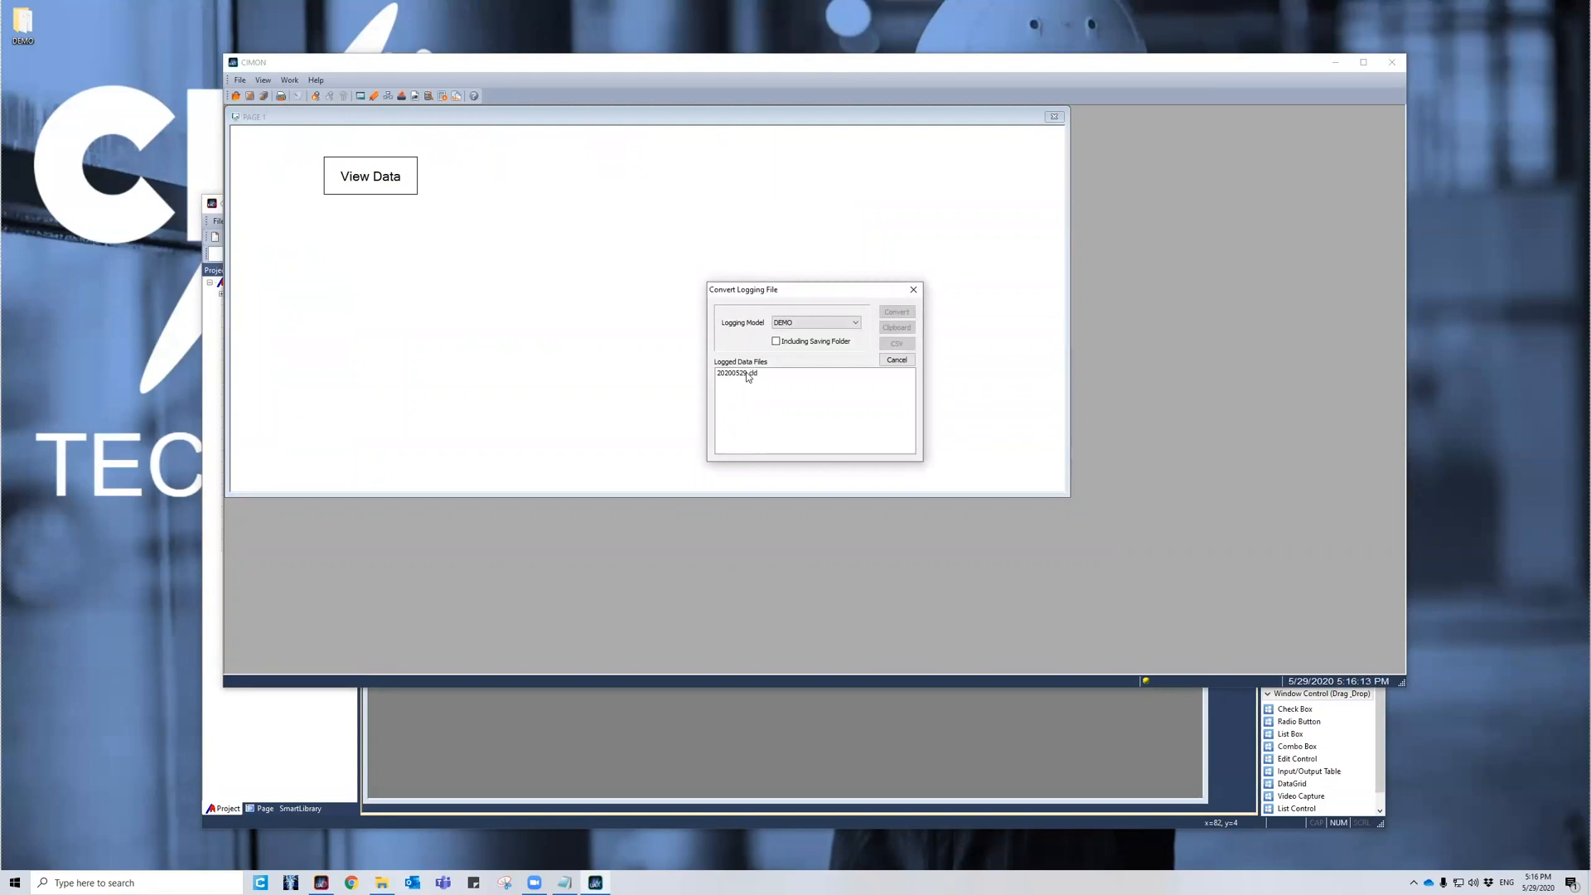
left_click(736, 372)
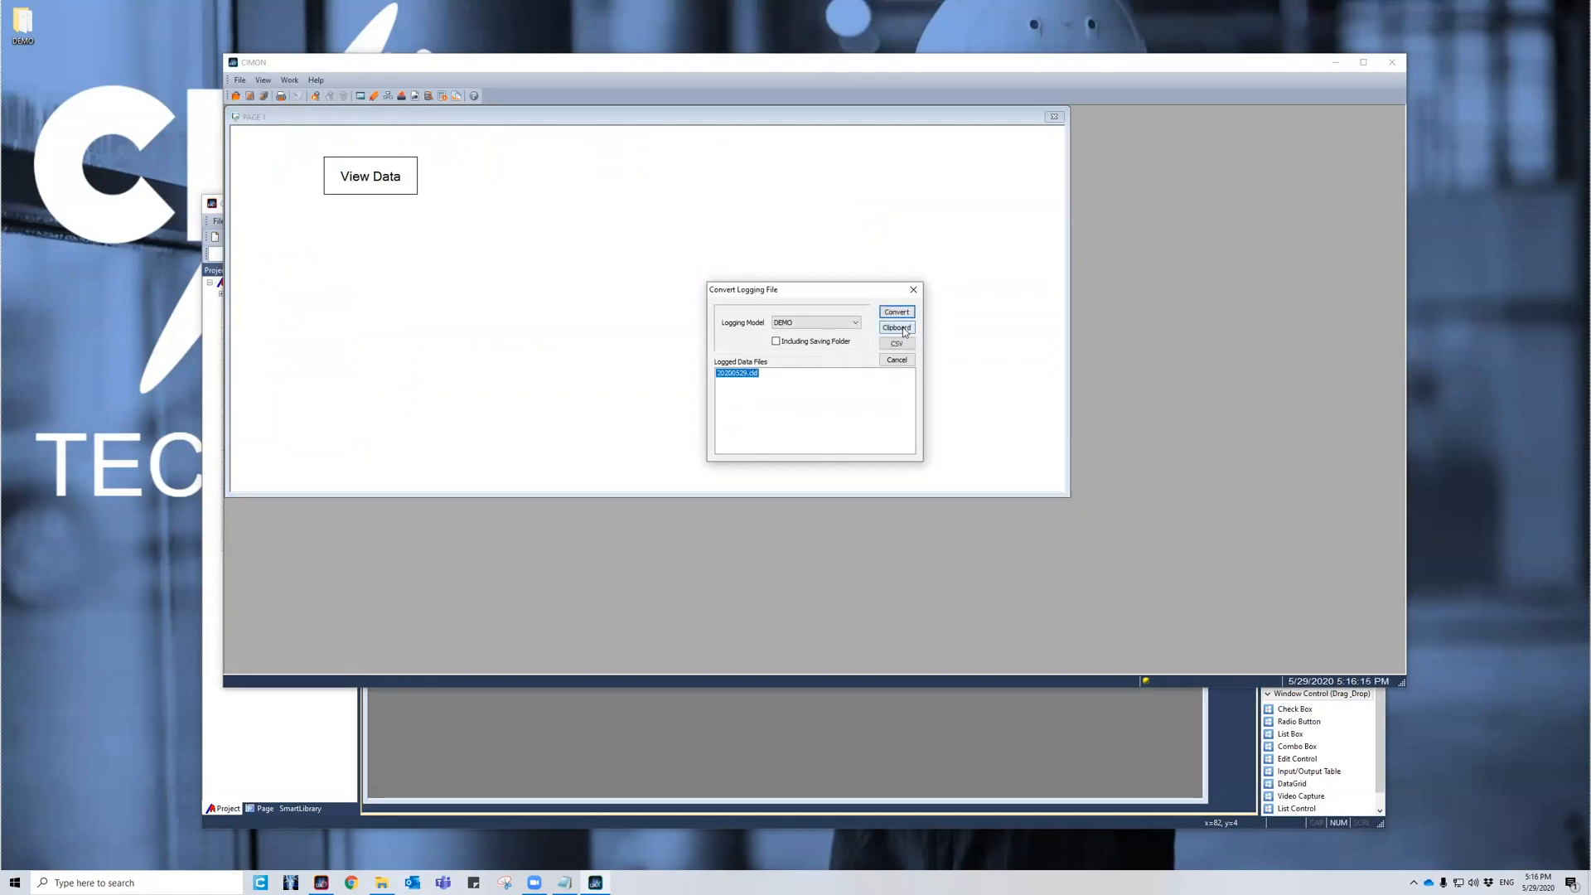
left_click(895, 327)
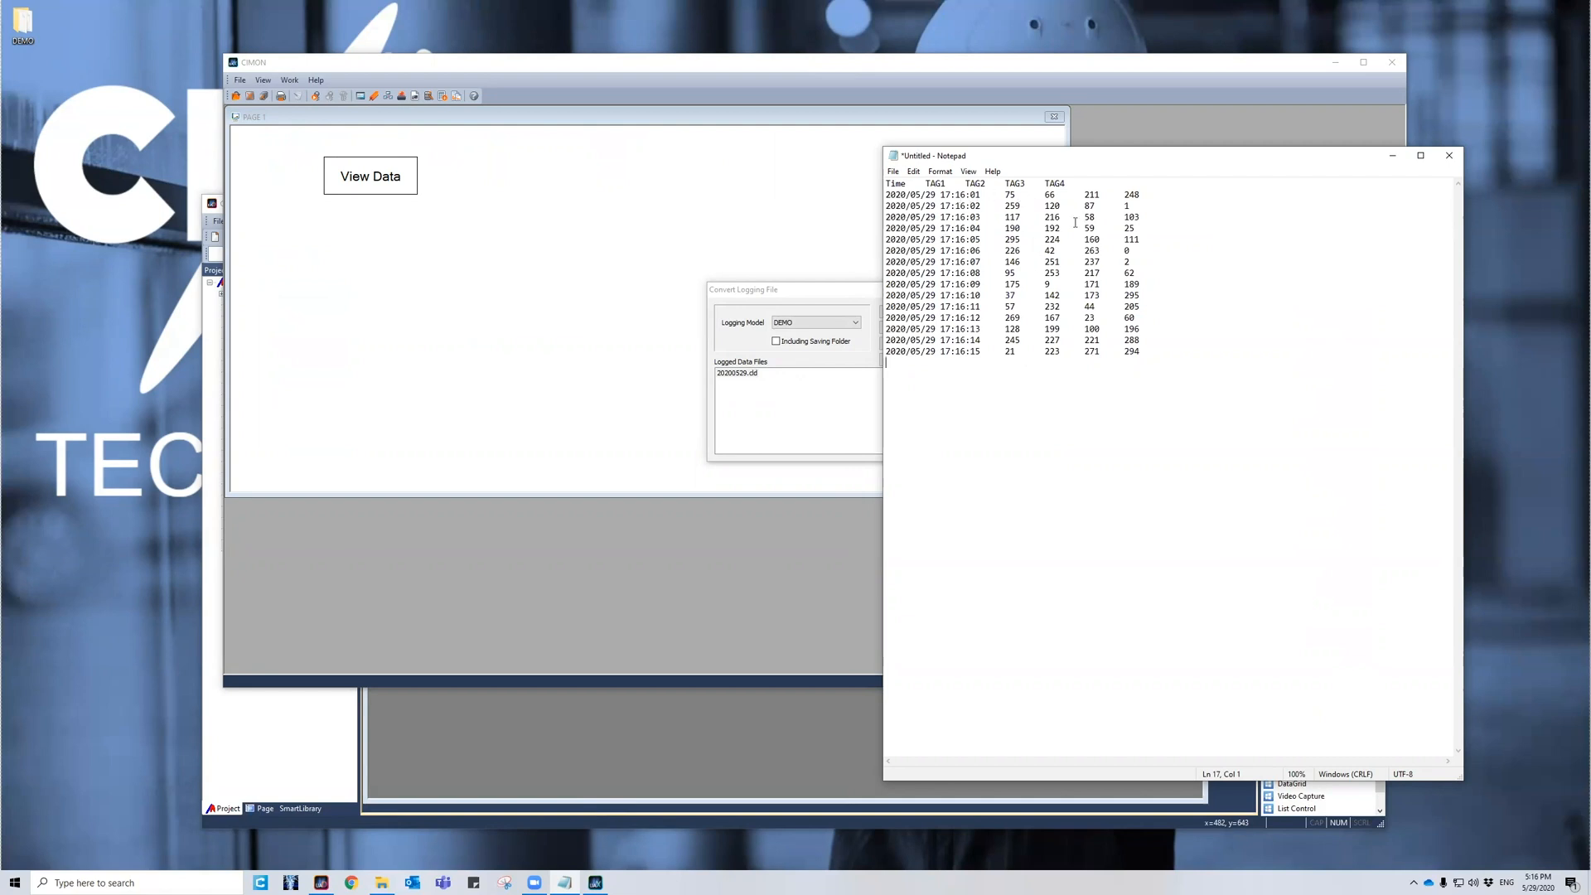
mouse_move(1346, 190)
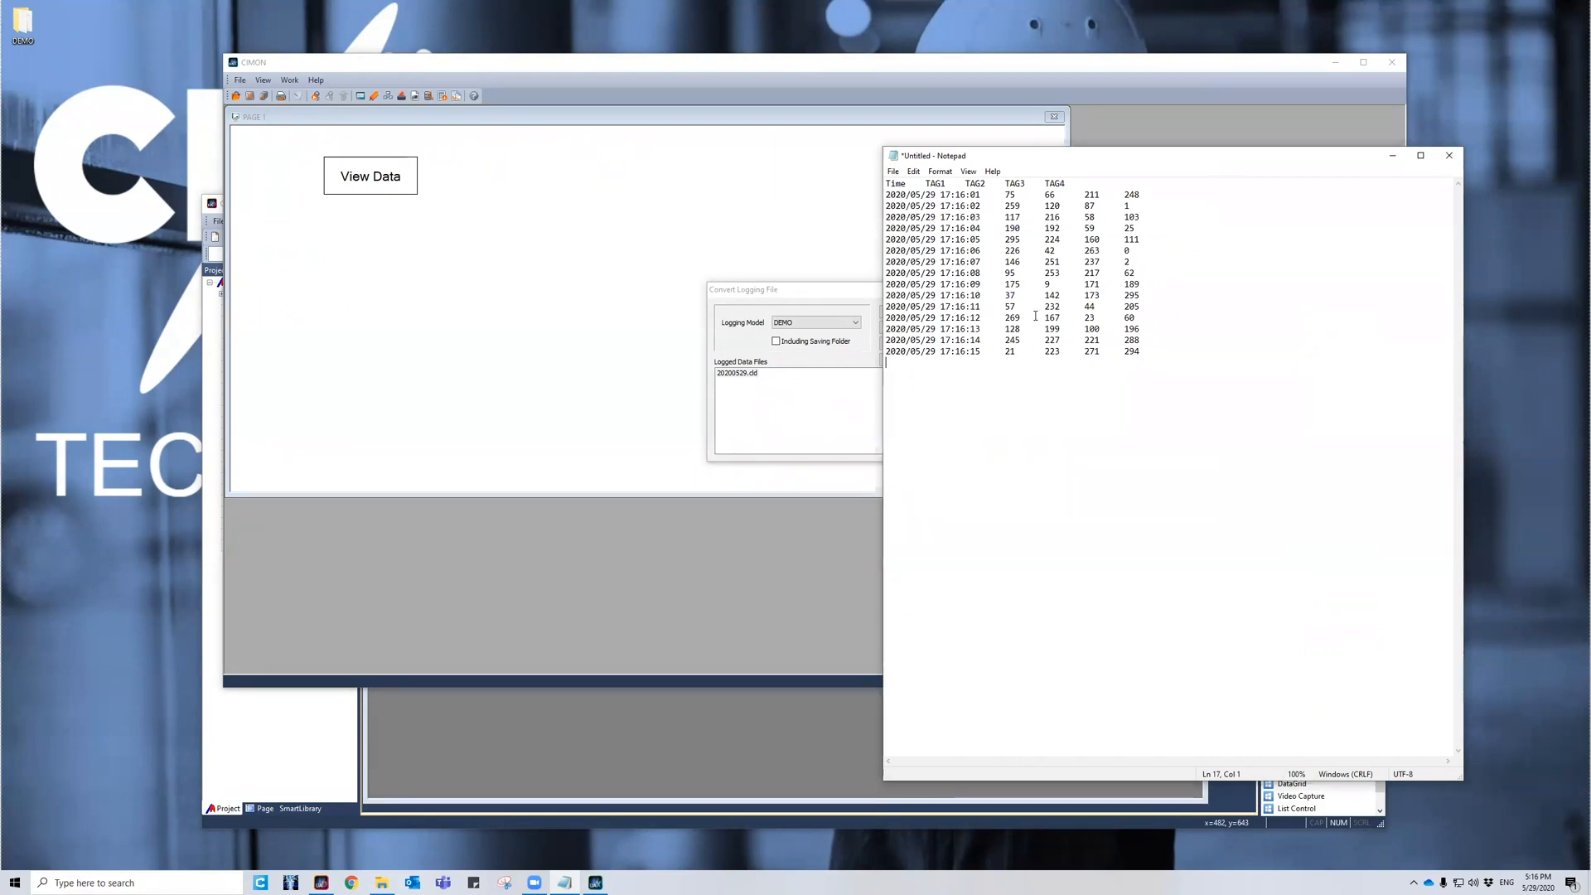
Step: Save the 20200529 log to the desktop as text and CSV, then close the simulator
left_click(1449, 155)
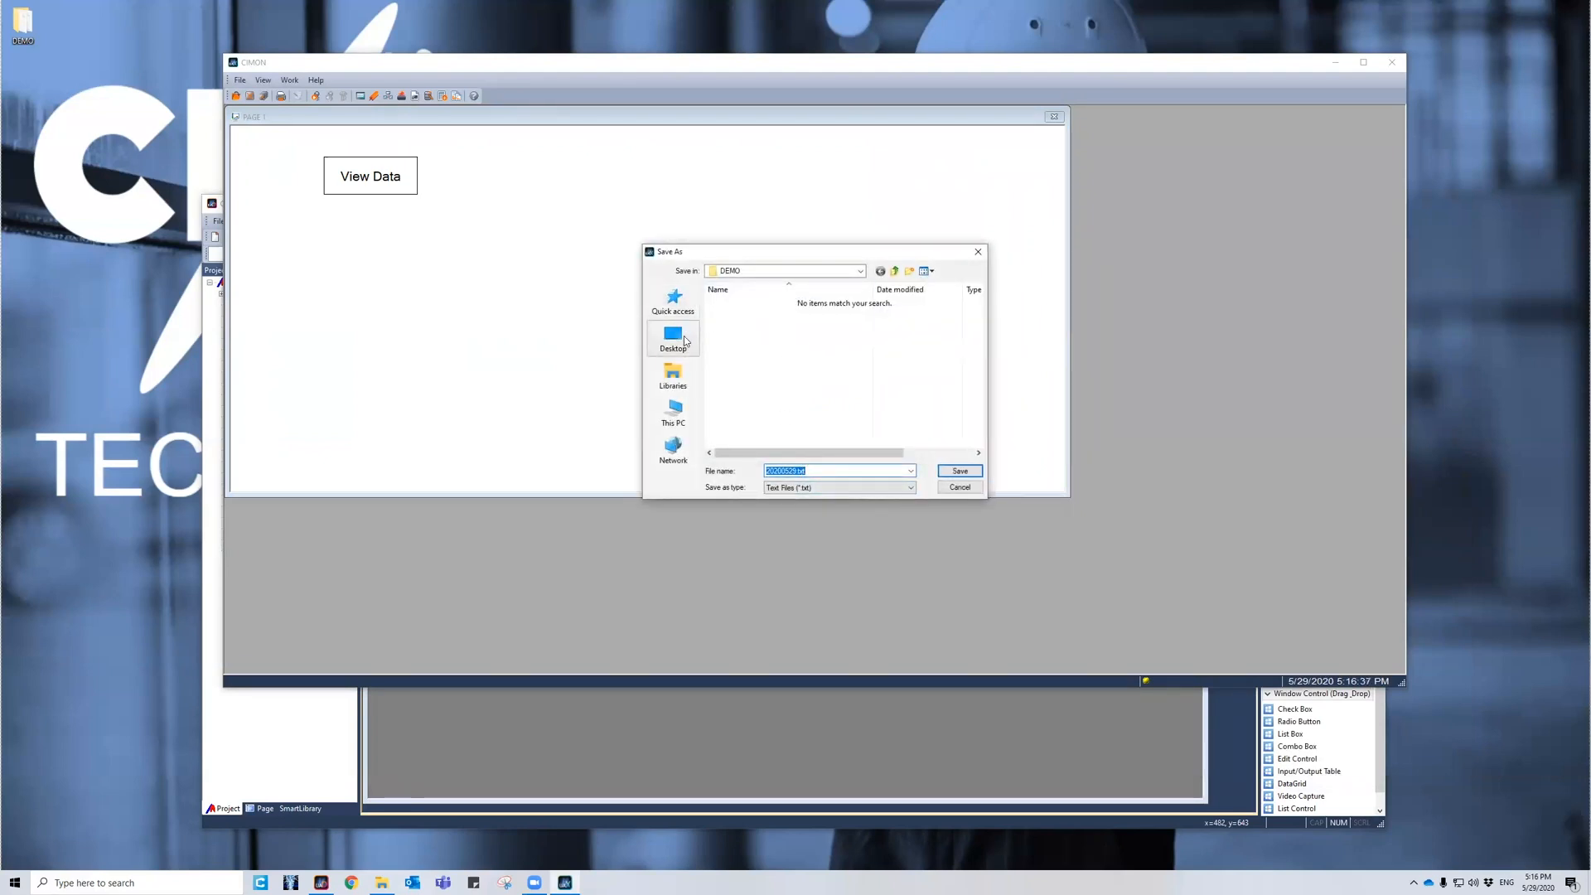
left_click(673, 339)
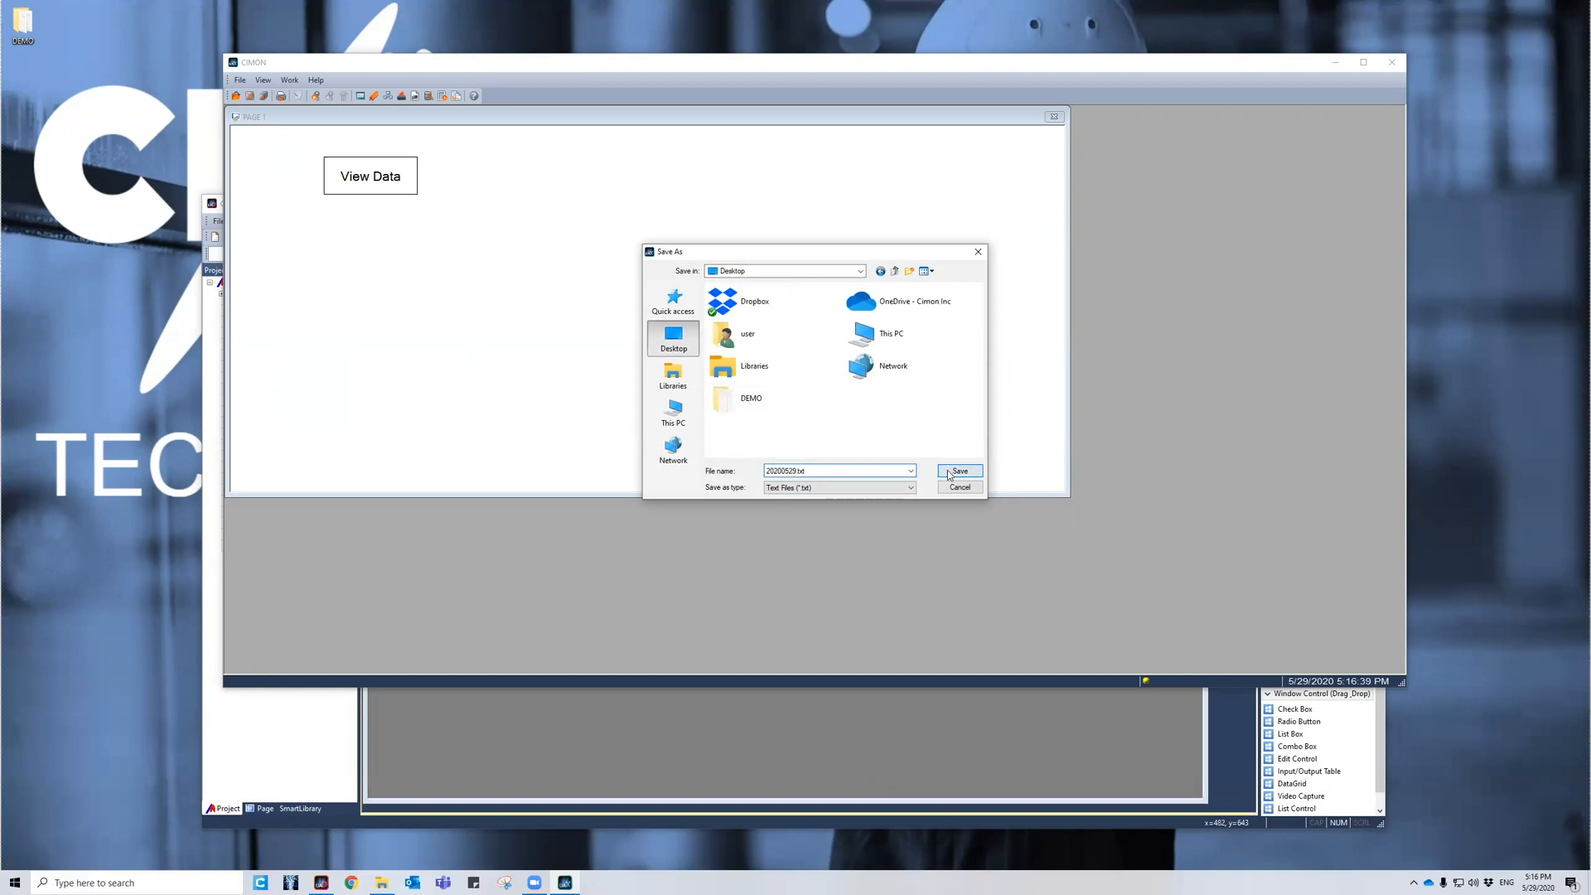
left_click(957, 470)
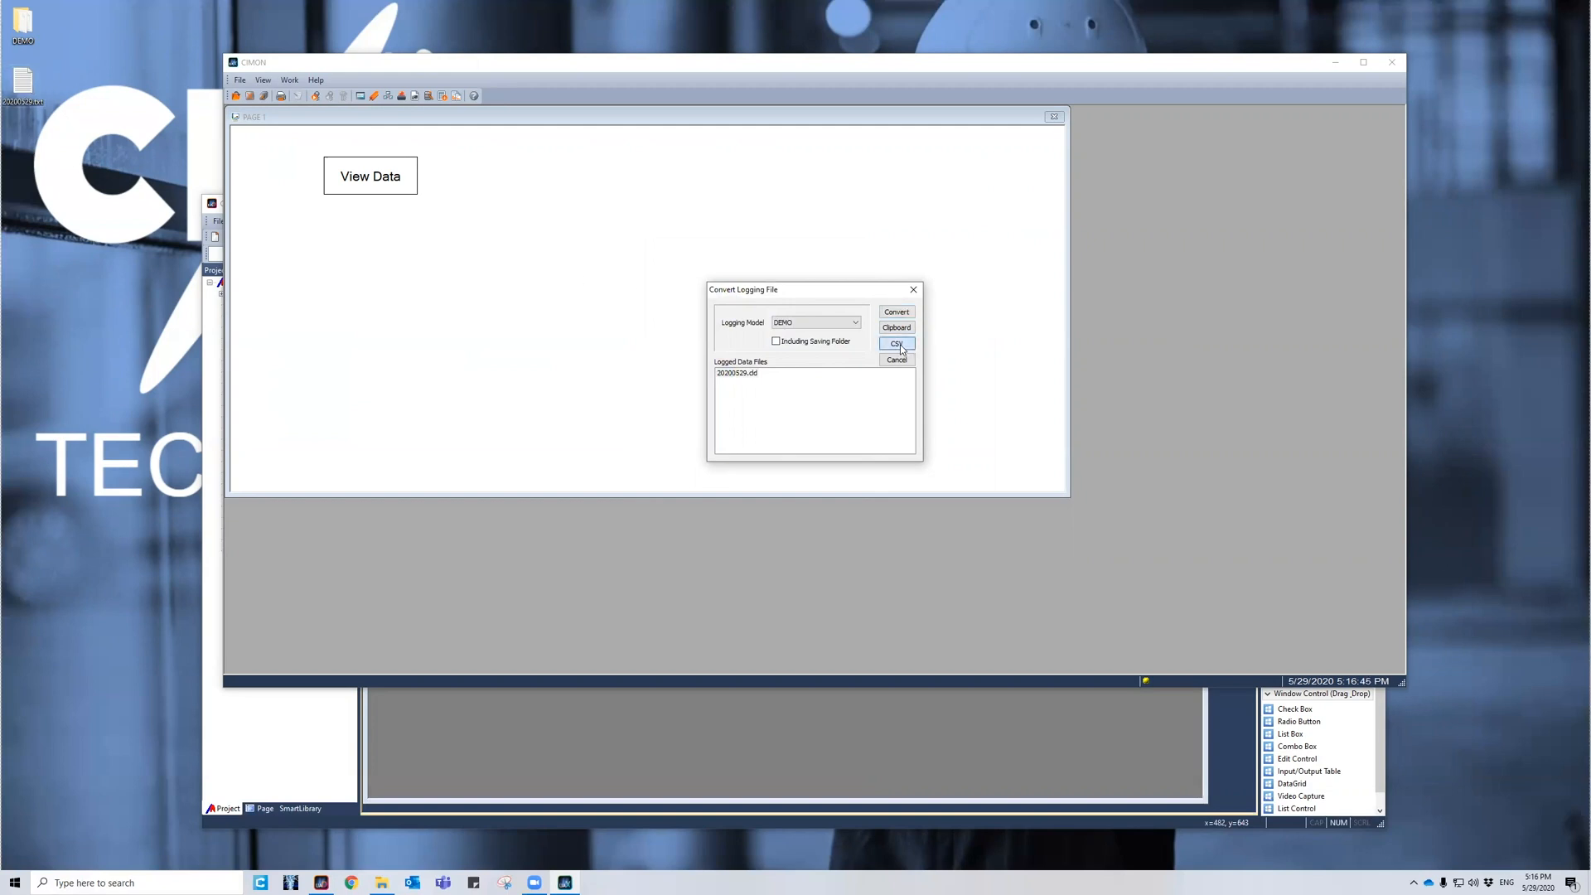
left_click(895, 343)
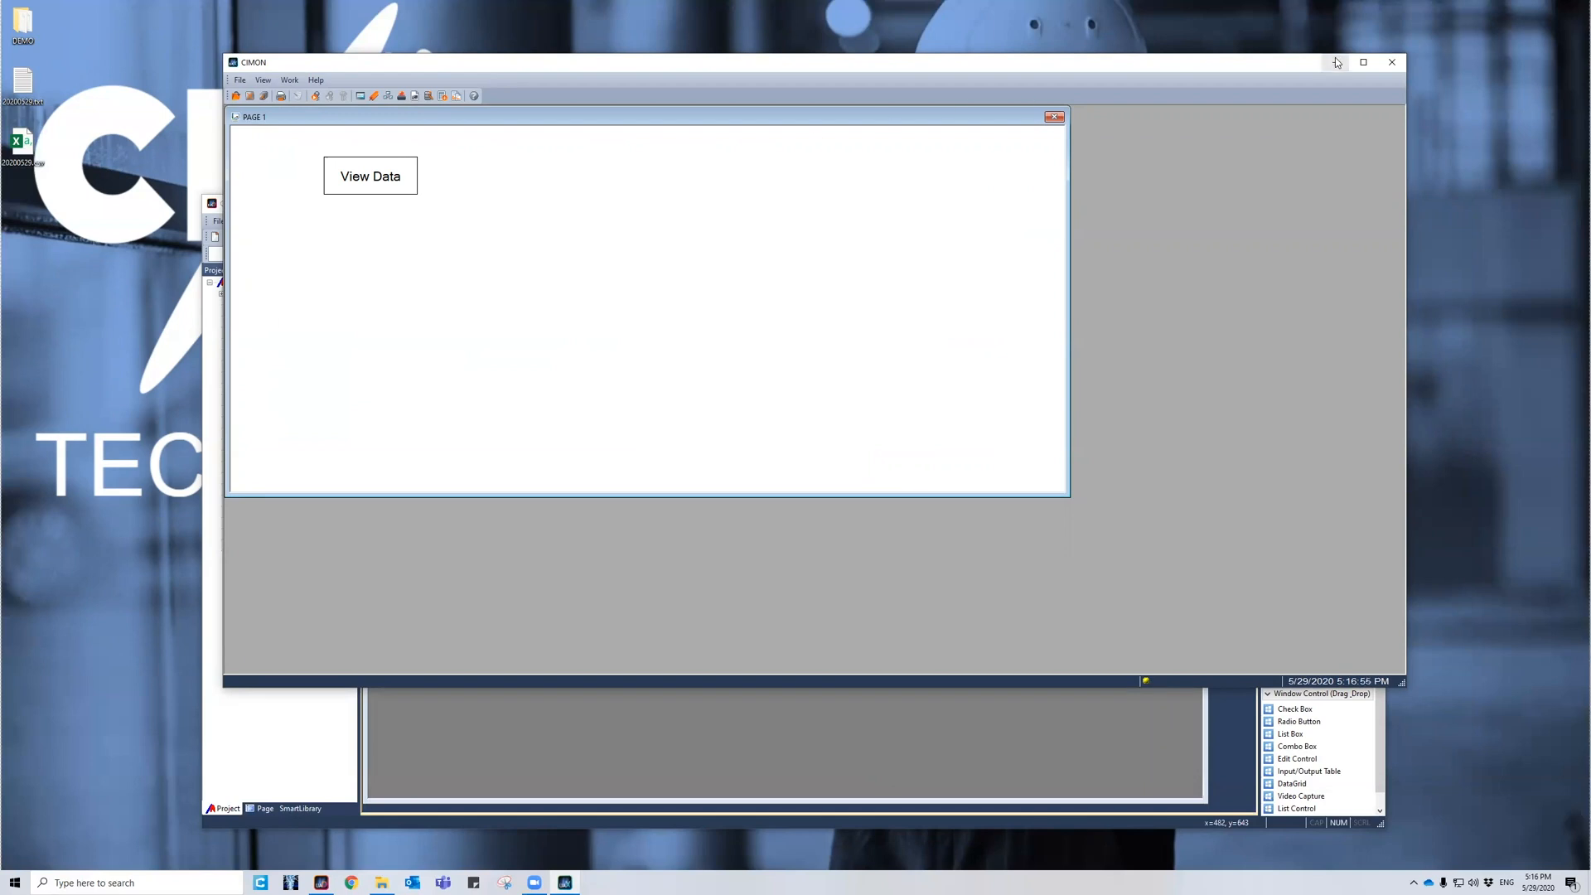
left_click(1391, 62)
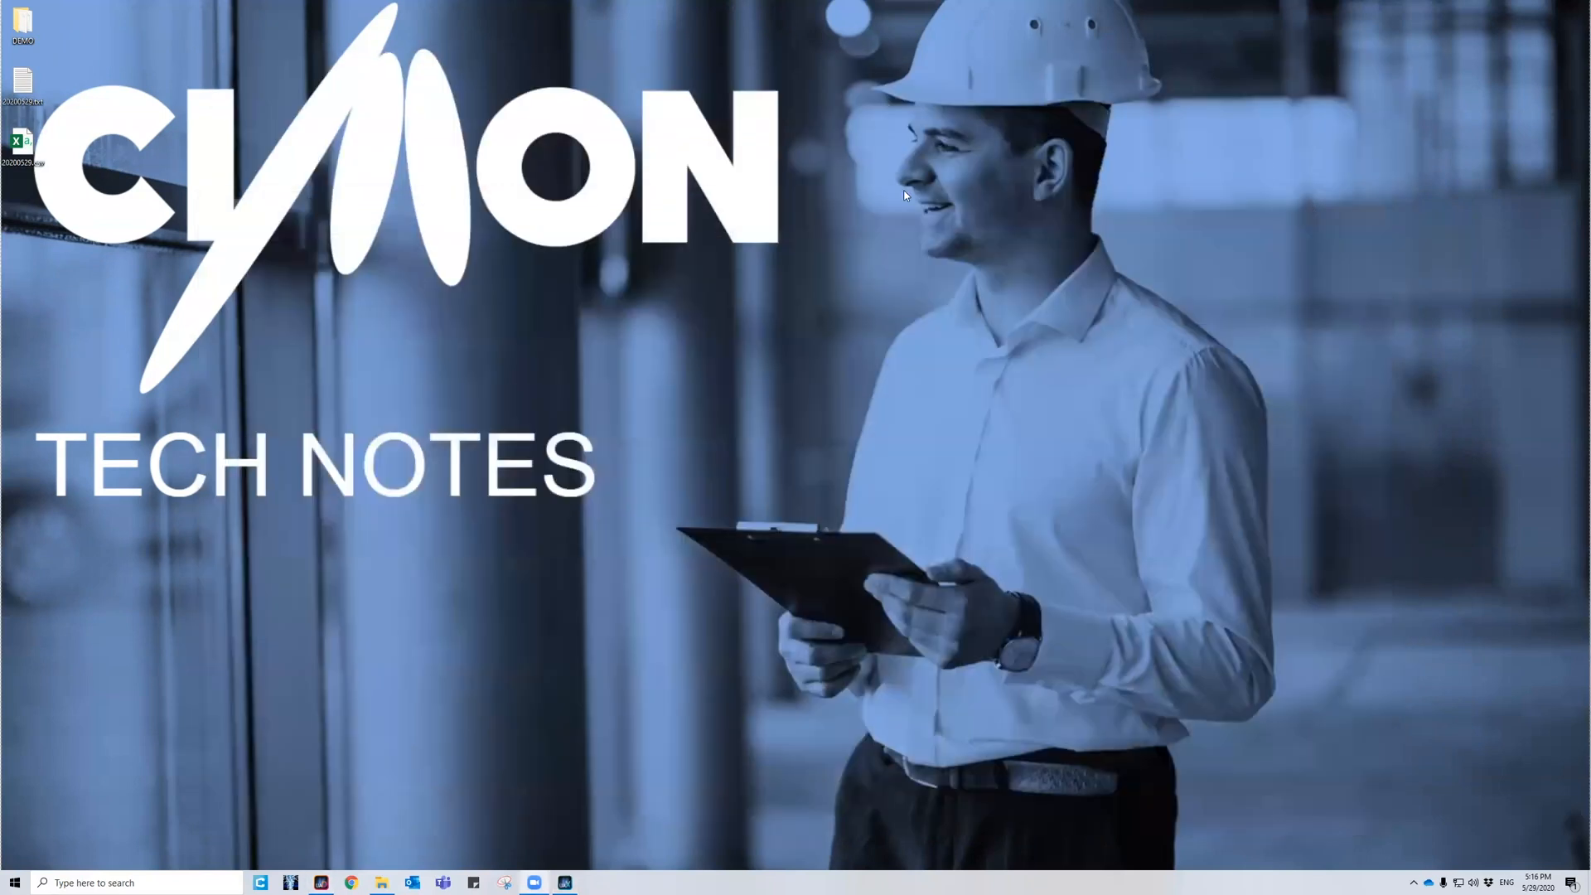